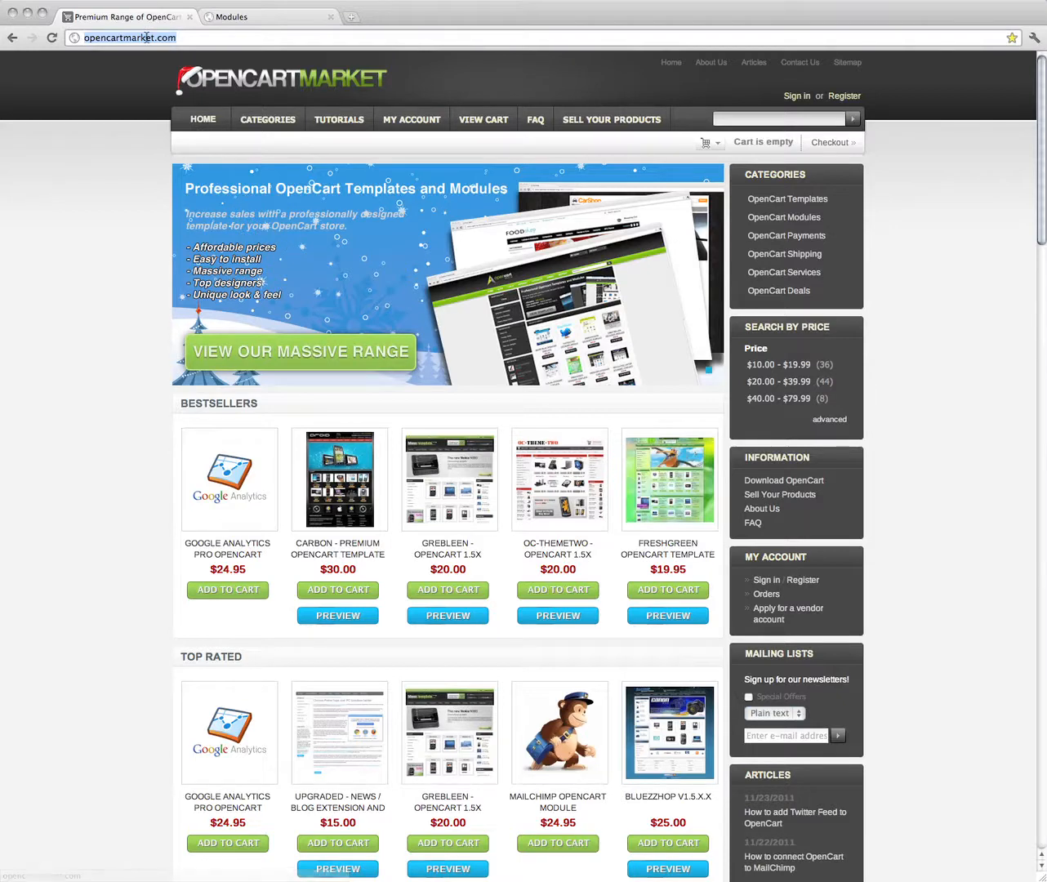
- Browse the OpenCart Modules category and land on the ProSlider "Slideshow" module's product page
click(783, 217)
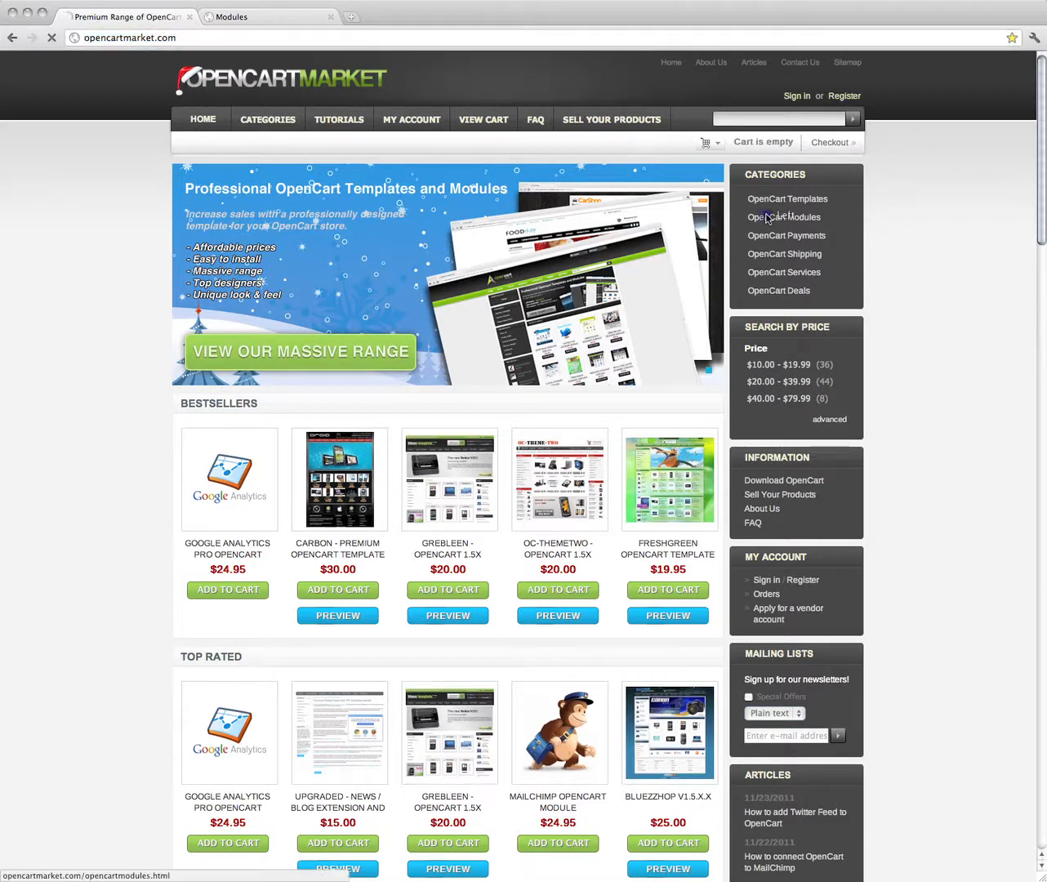
click(783, 216)
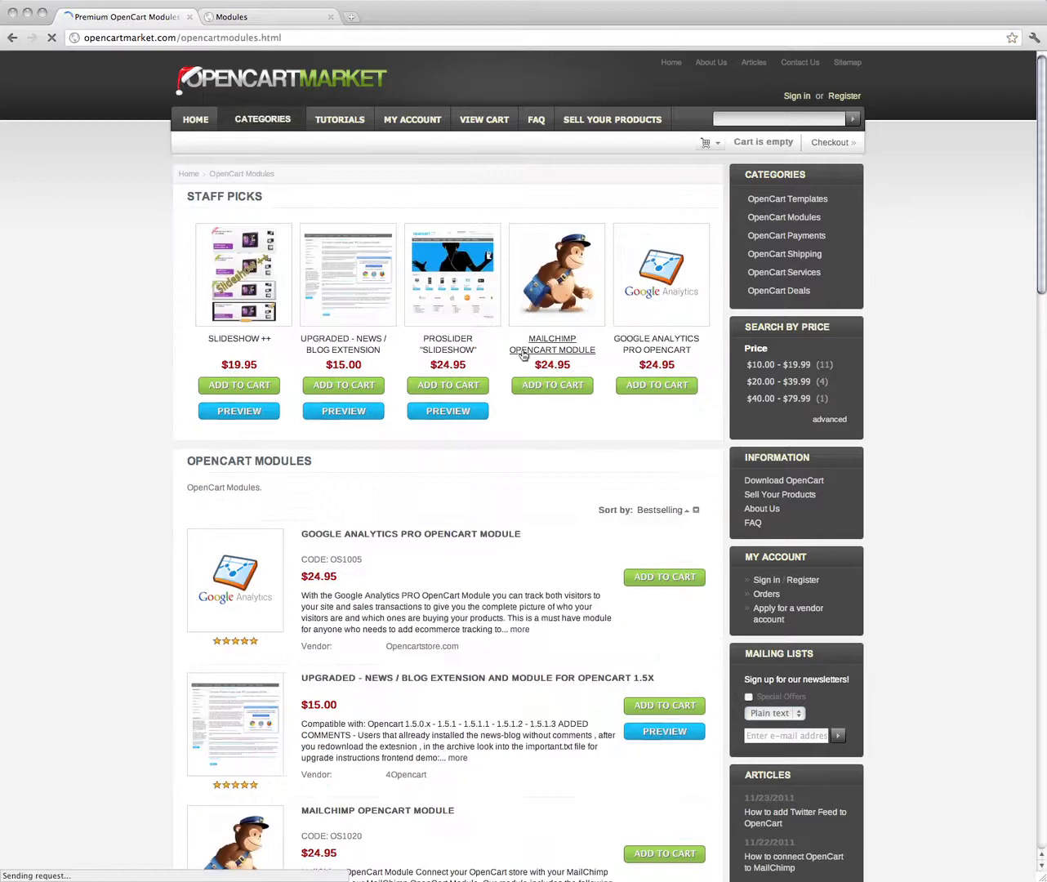
scroll(down, 3)
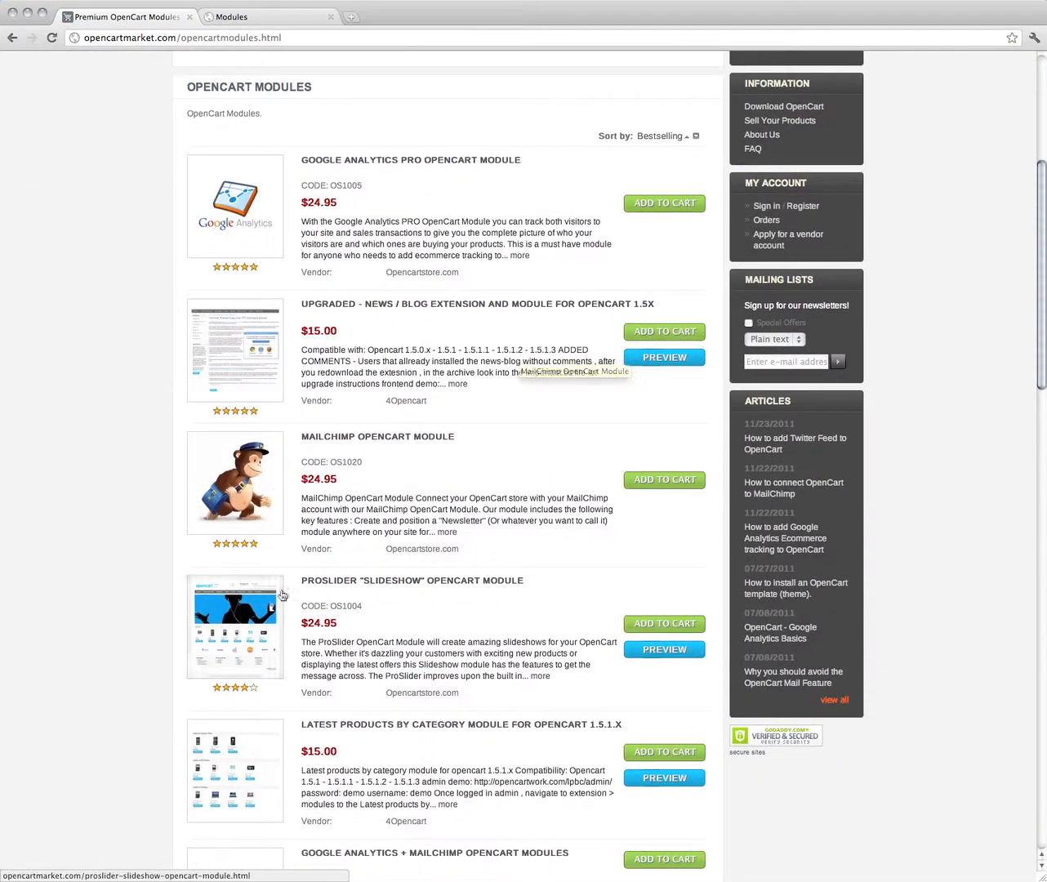
mouse_move(364, 585)
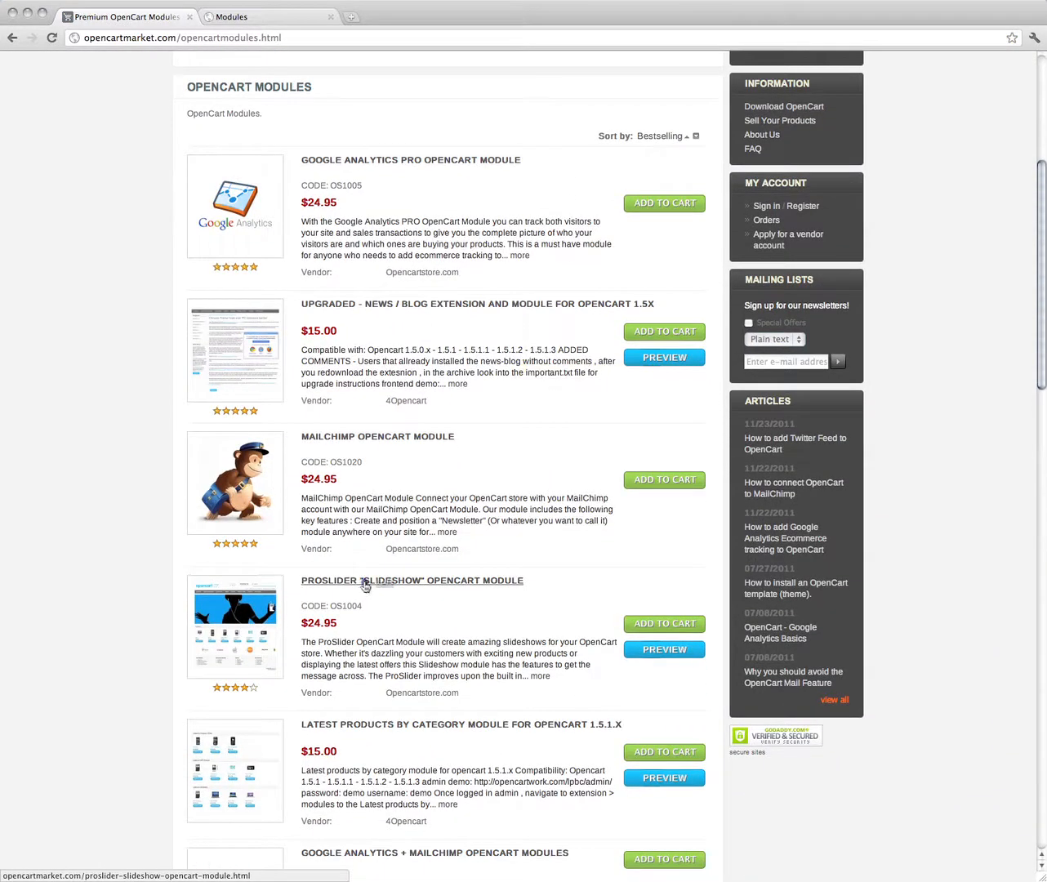
click(364, 581)
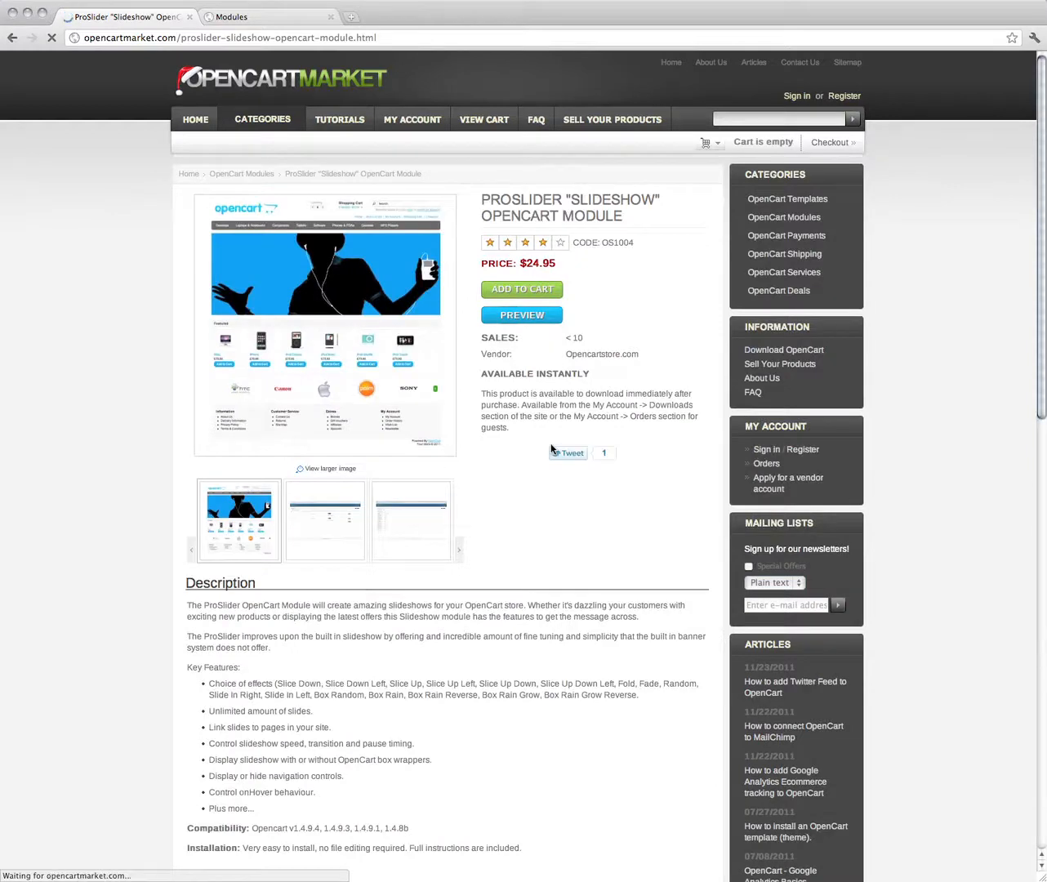
scroll(down, 3)
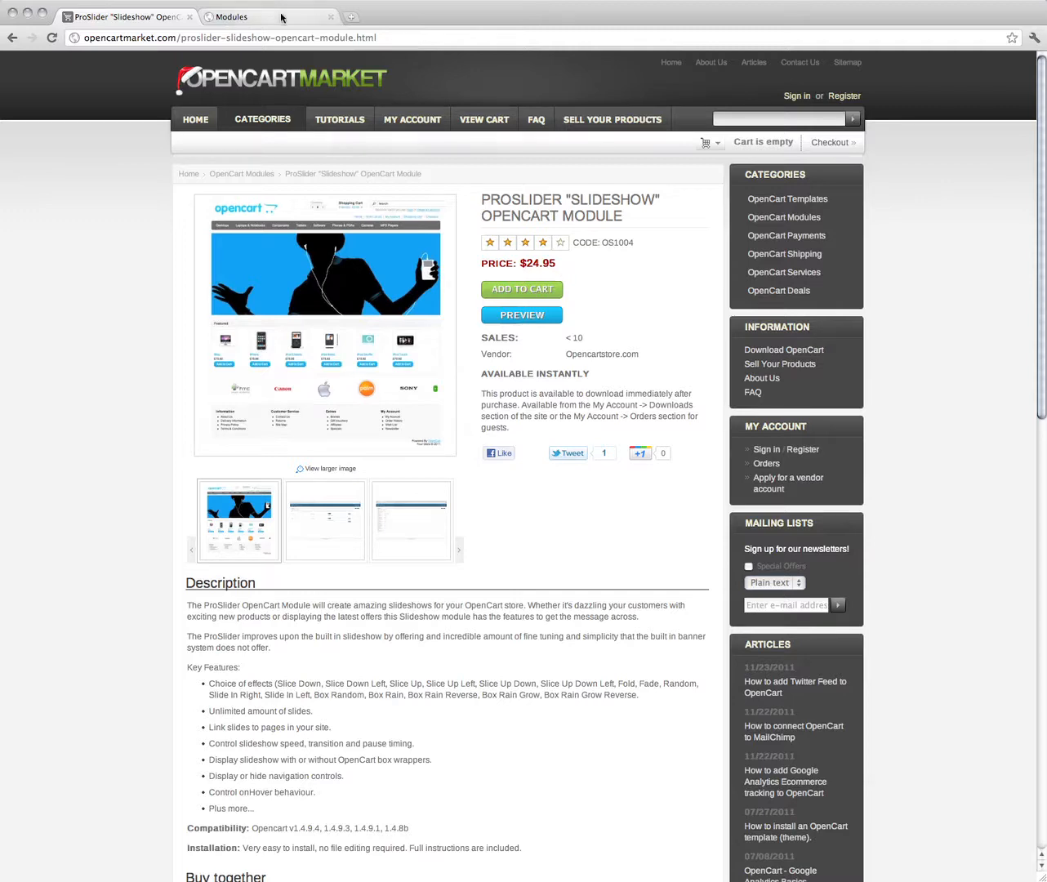
- Install ProSlider from the admin Modules list so it shows Edit and Uninstall options
click(245, 16)
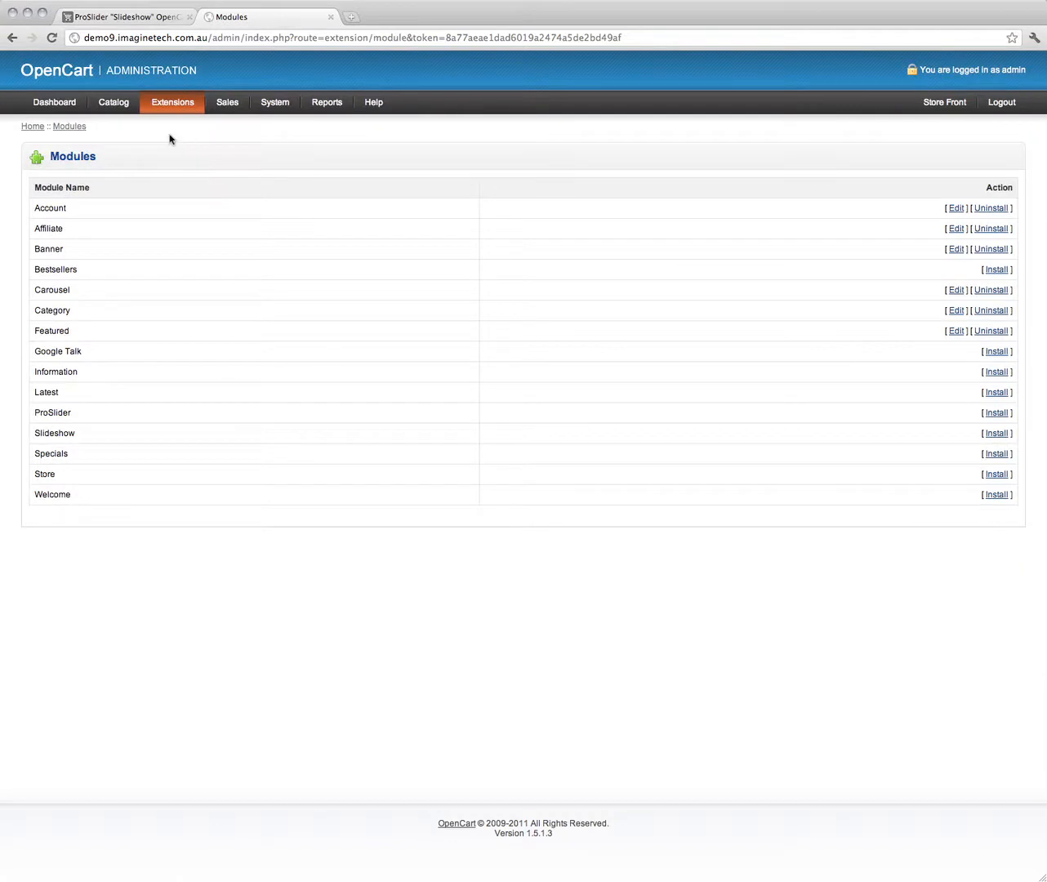
click(172, 102)
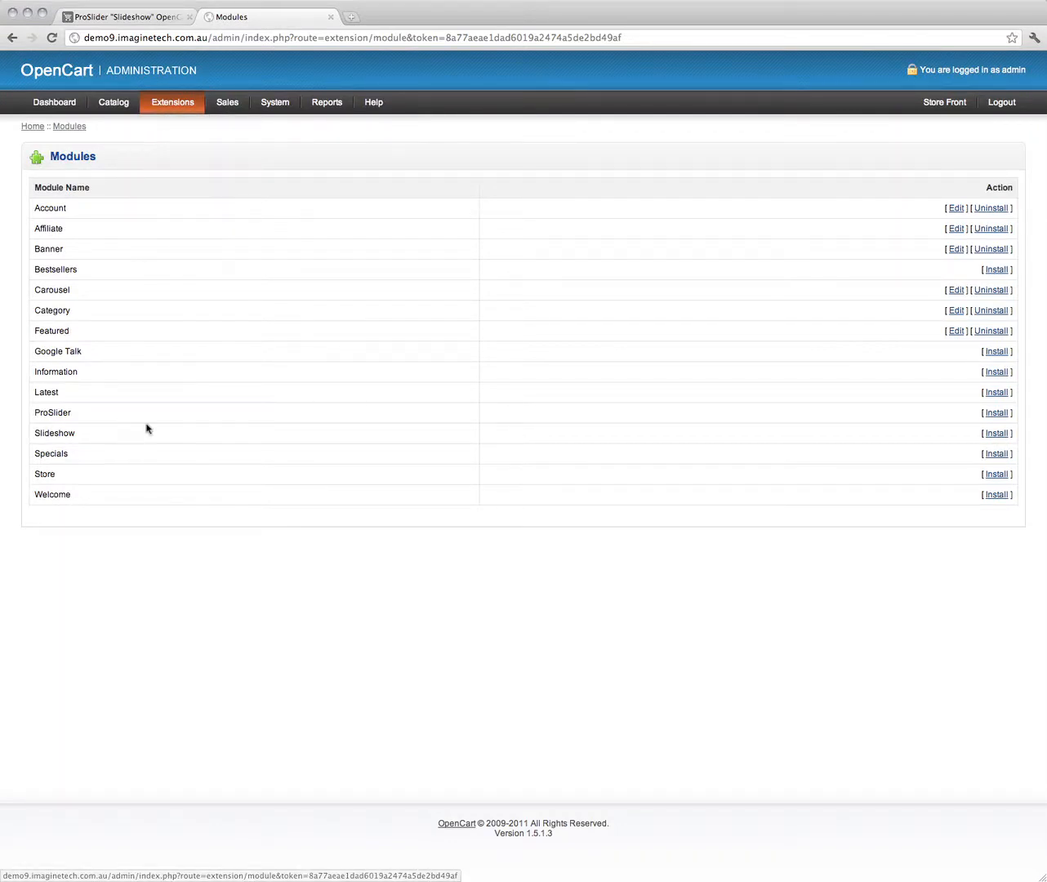
double_click(52, 412)
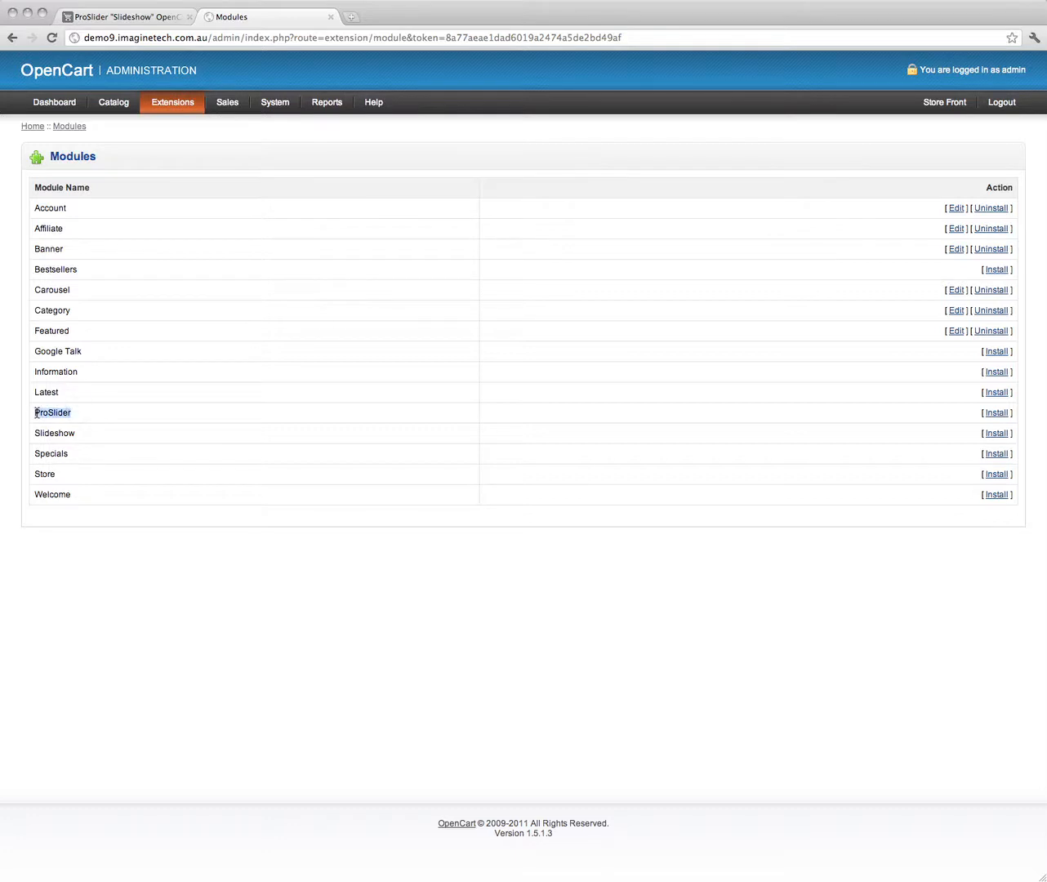
click(996, 411)
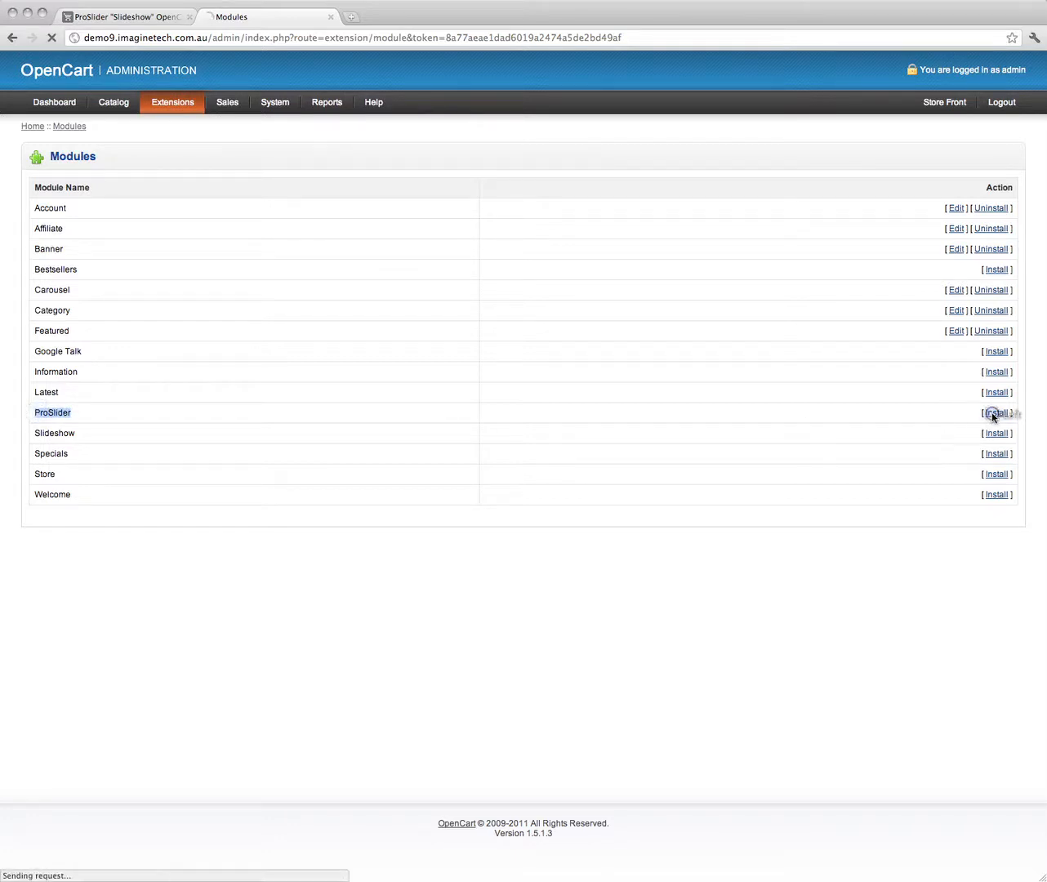
click(996, 411)
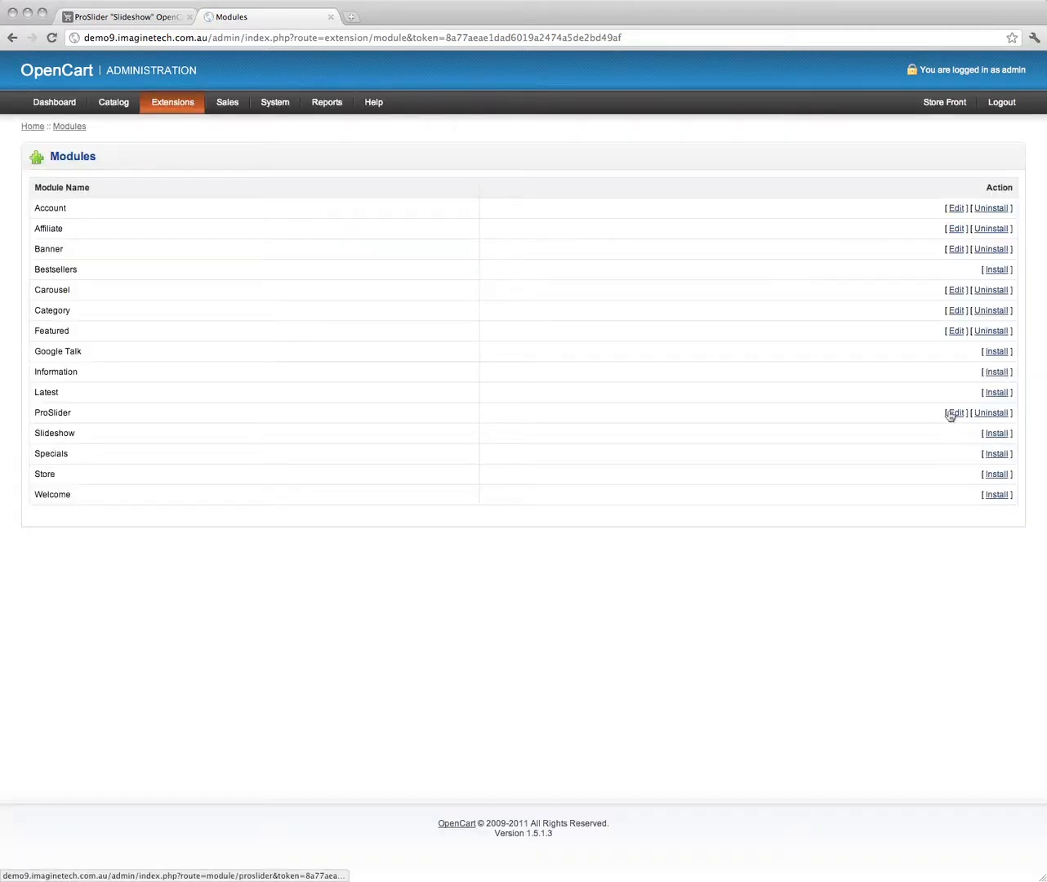
- Enter "ProSlider" as the module title in its settings
click(954, 413)
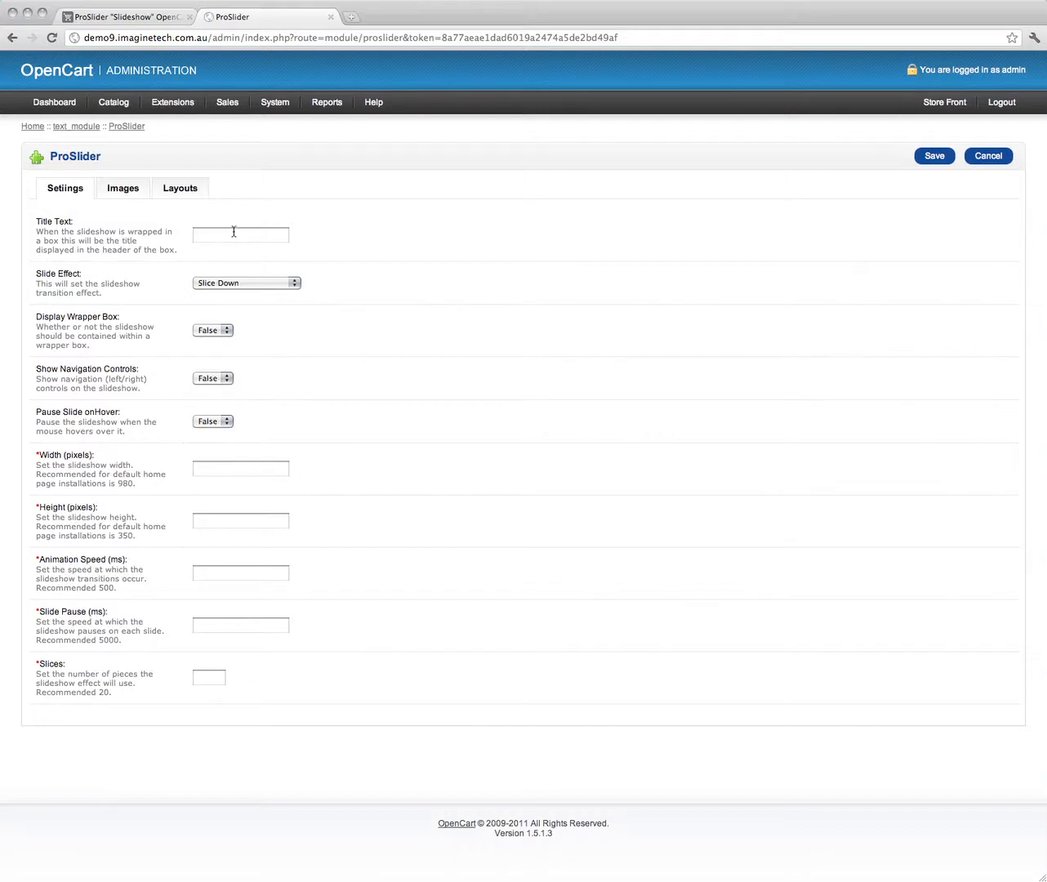
text(Left)
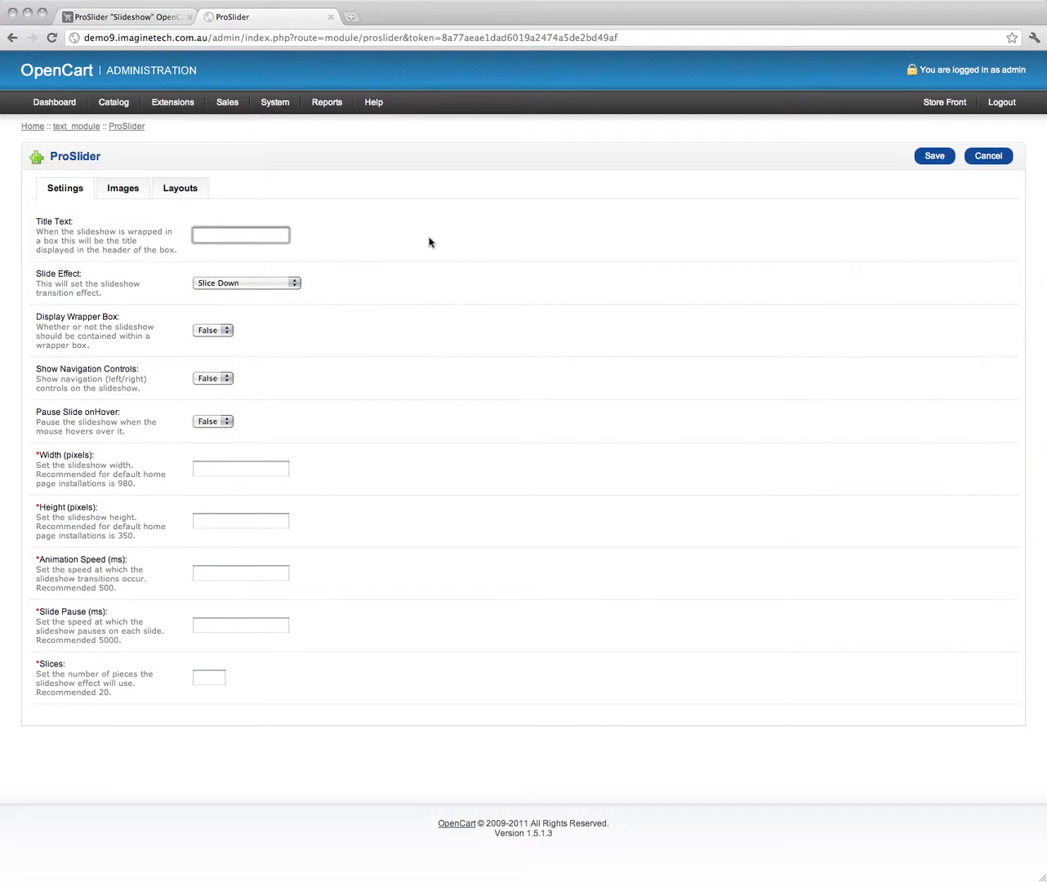
mouse_move(346, 238)
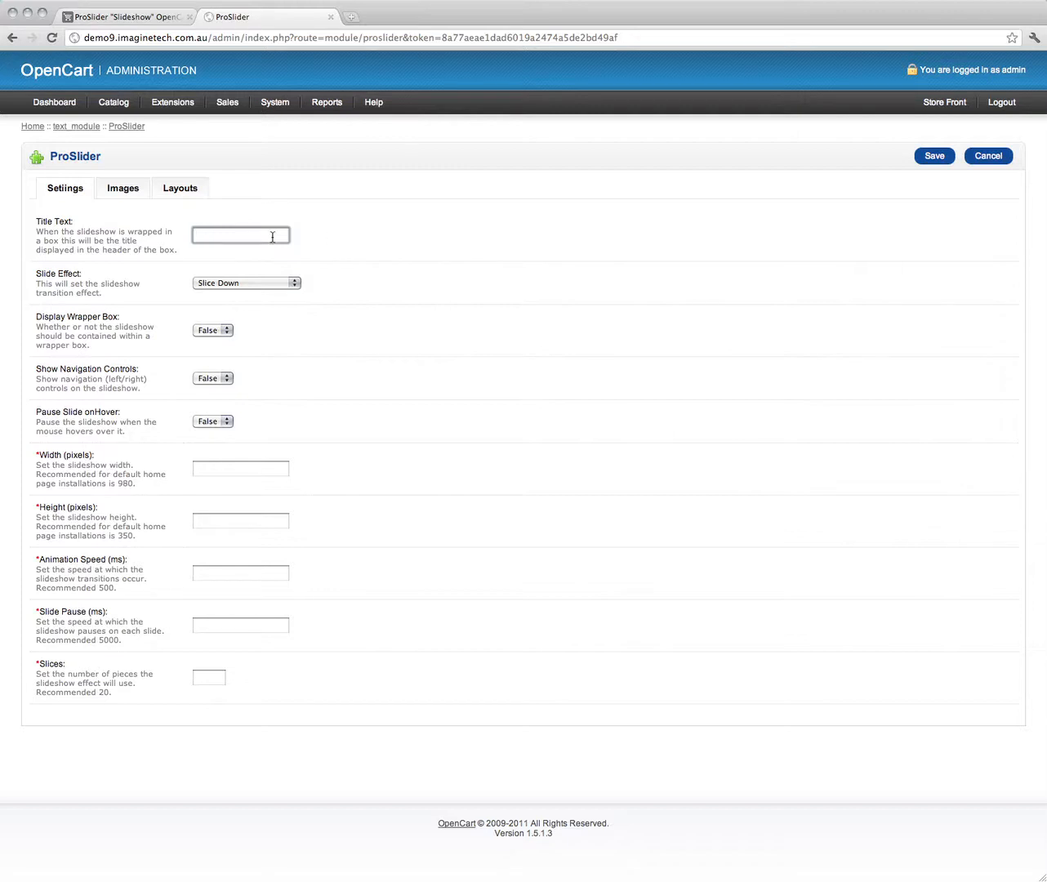
text(ProSlider)
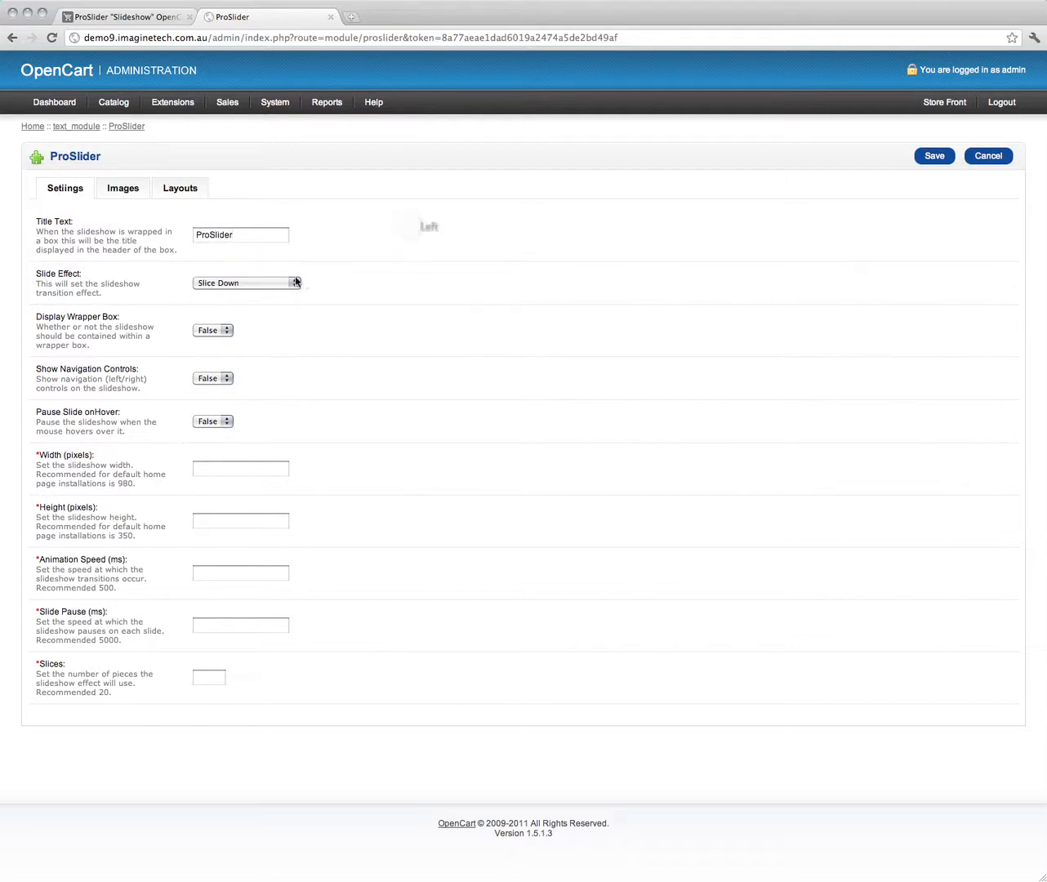
- Set the slide effect to Random and turn navigation controls to True
click(245, 282)
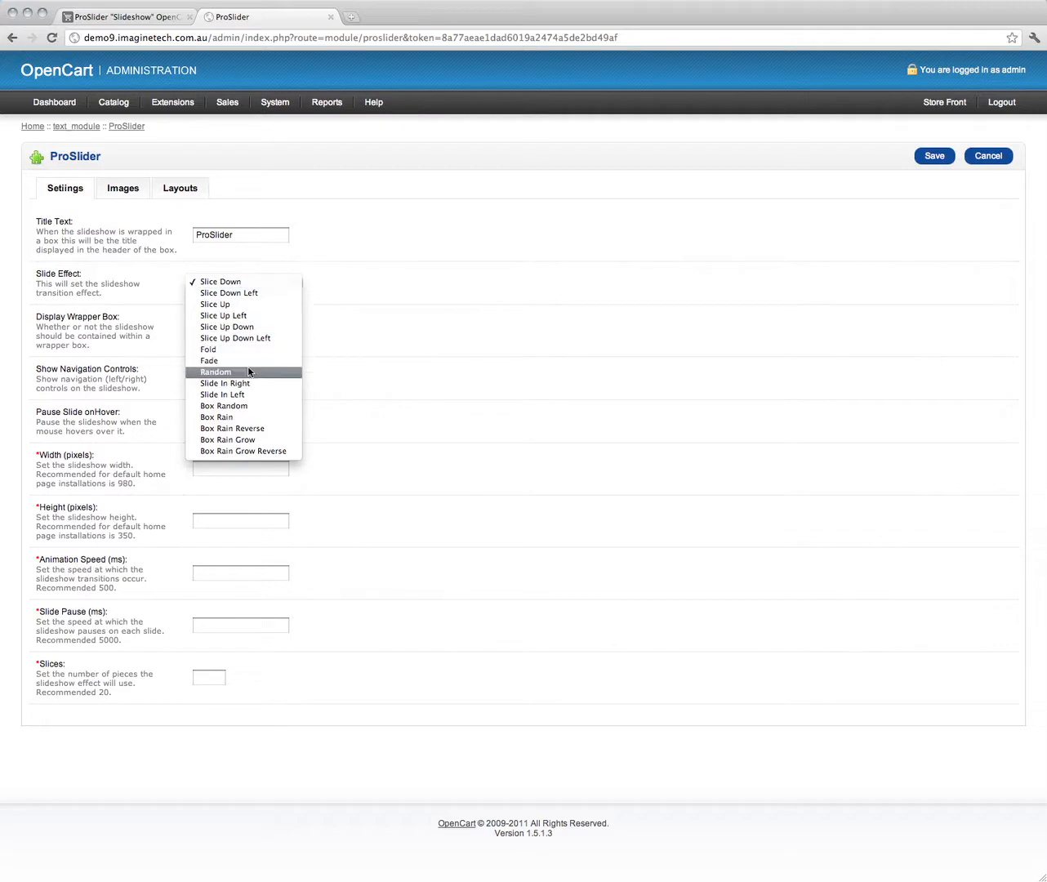
click(216, 372)
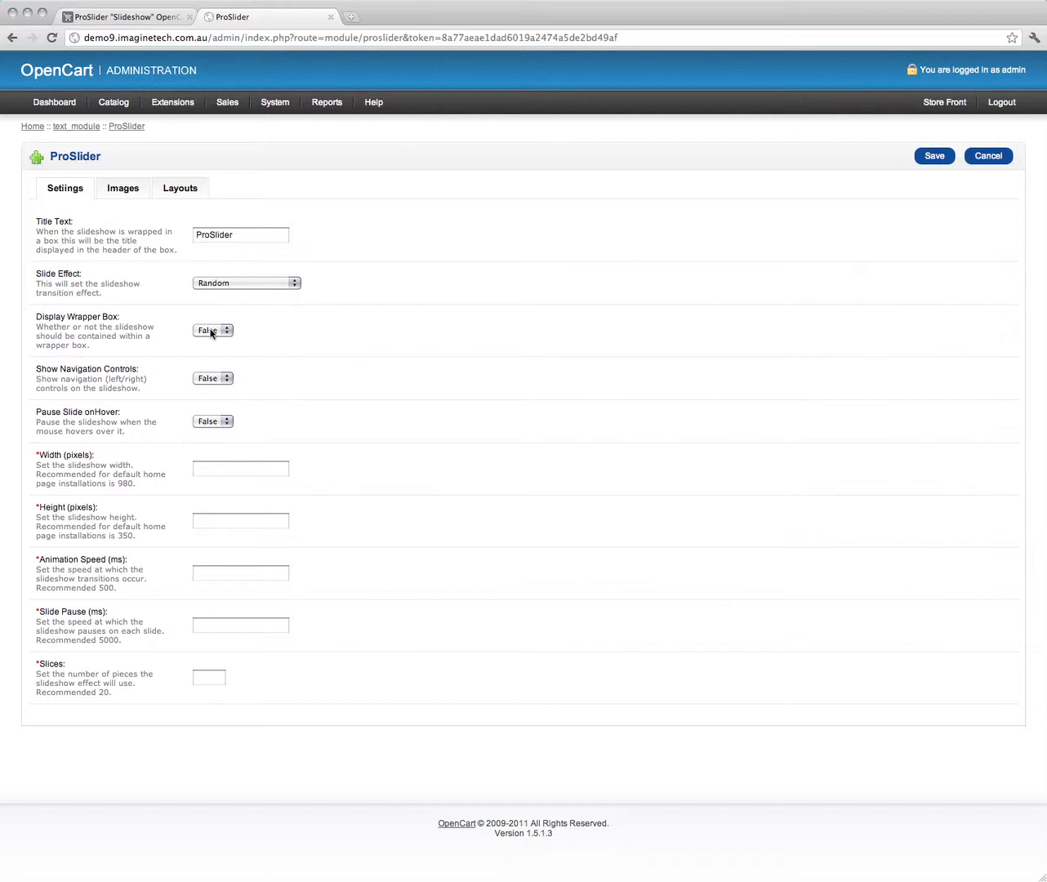
mouse_move(284, 392)
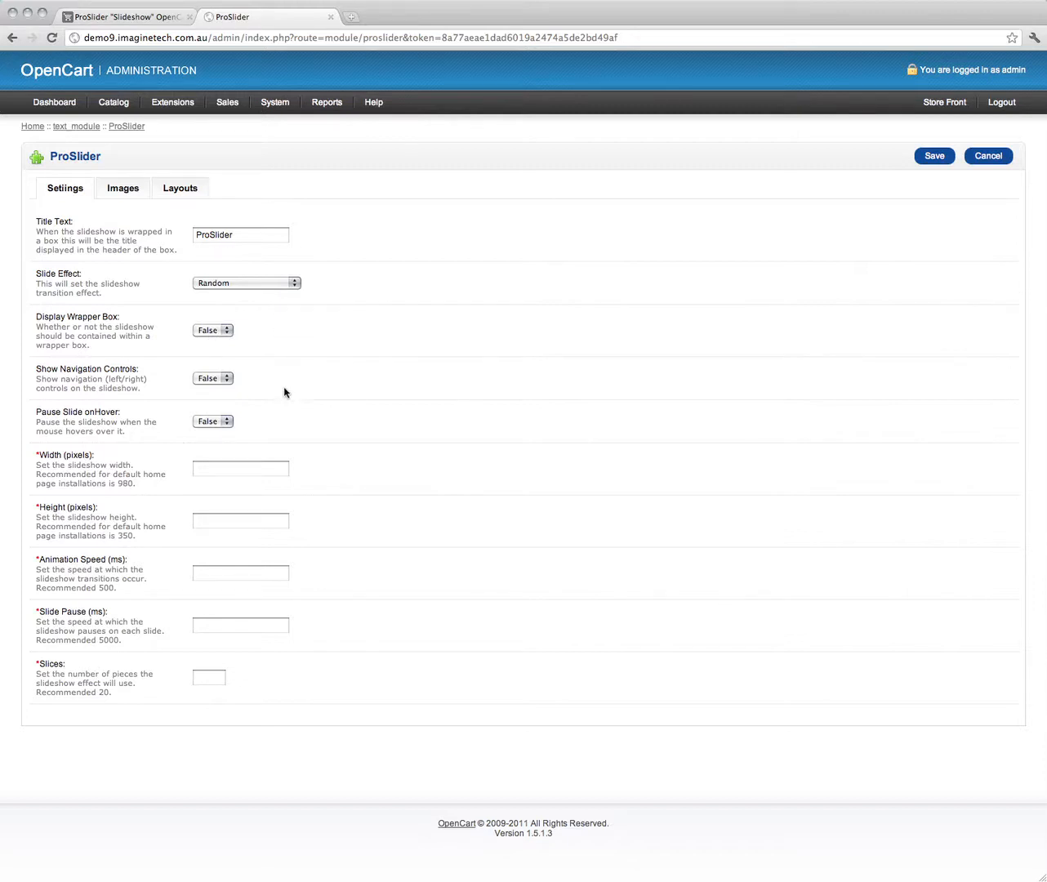
mouse_move(261, 359)
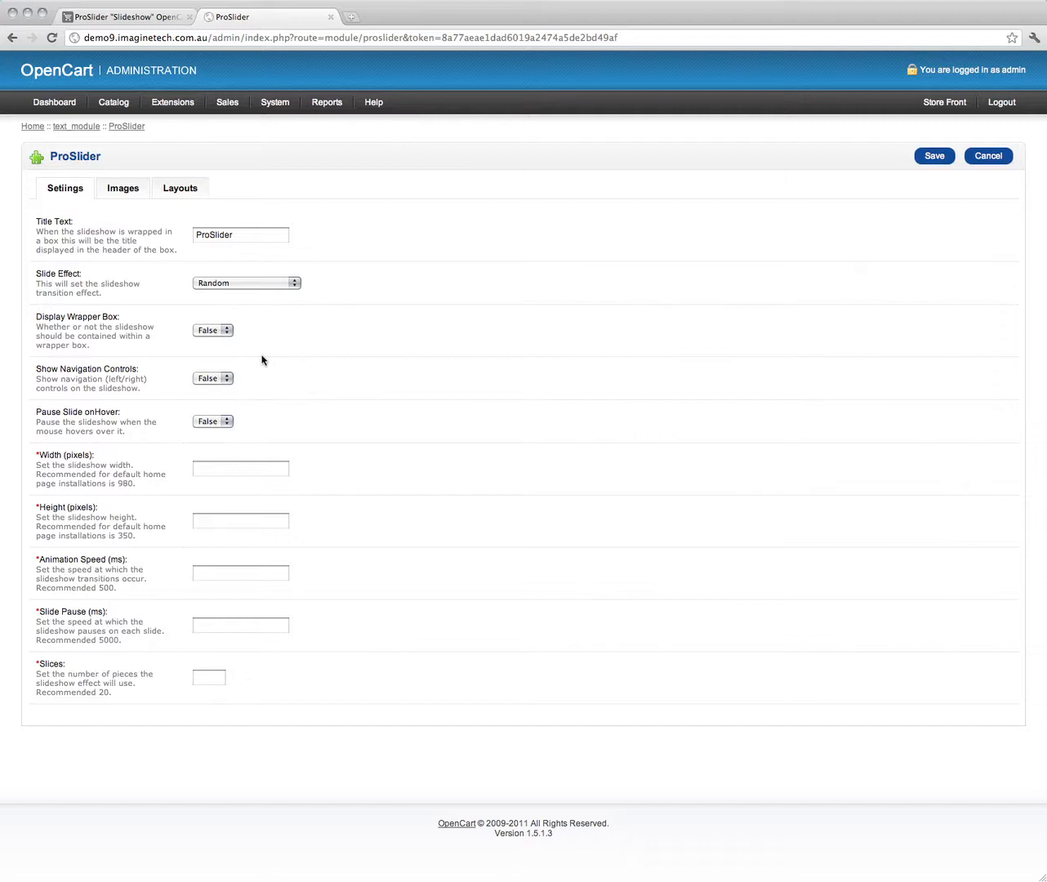
click(212, 379)
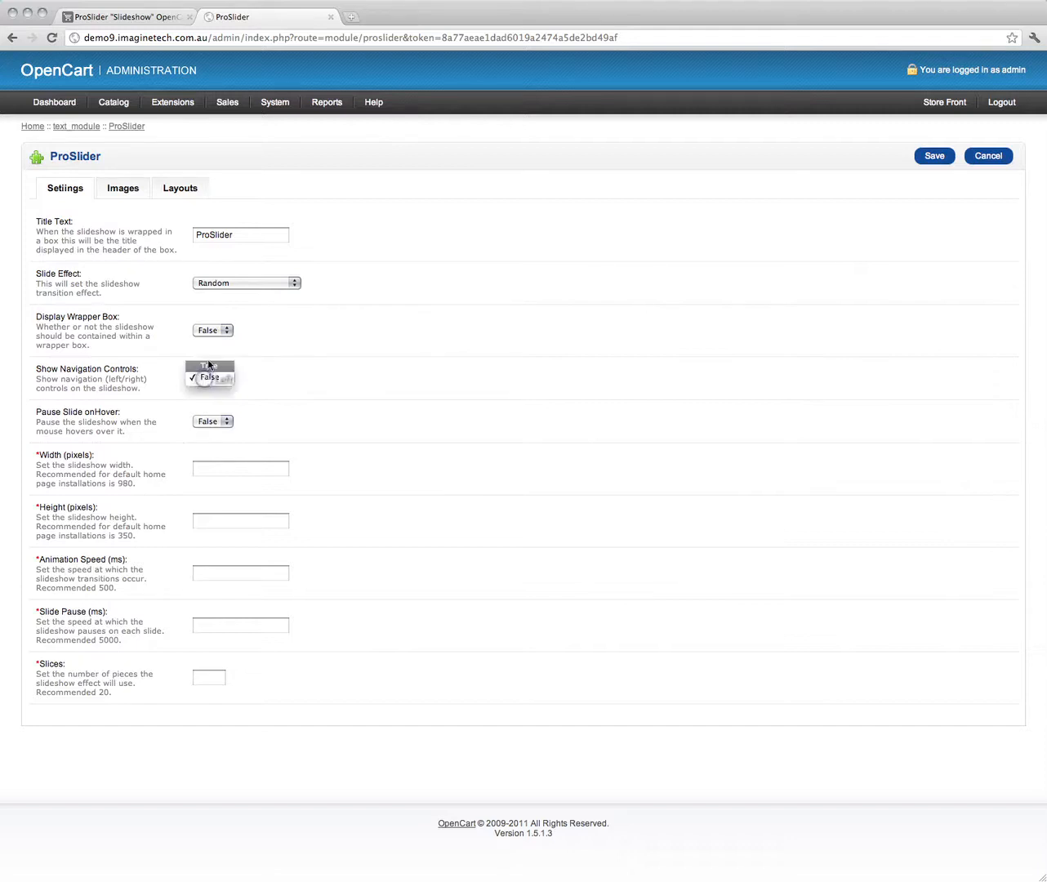
click(209, 366)
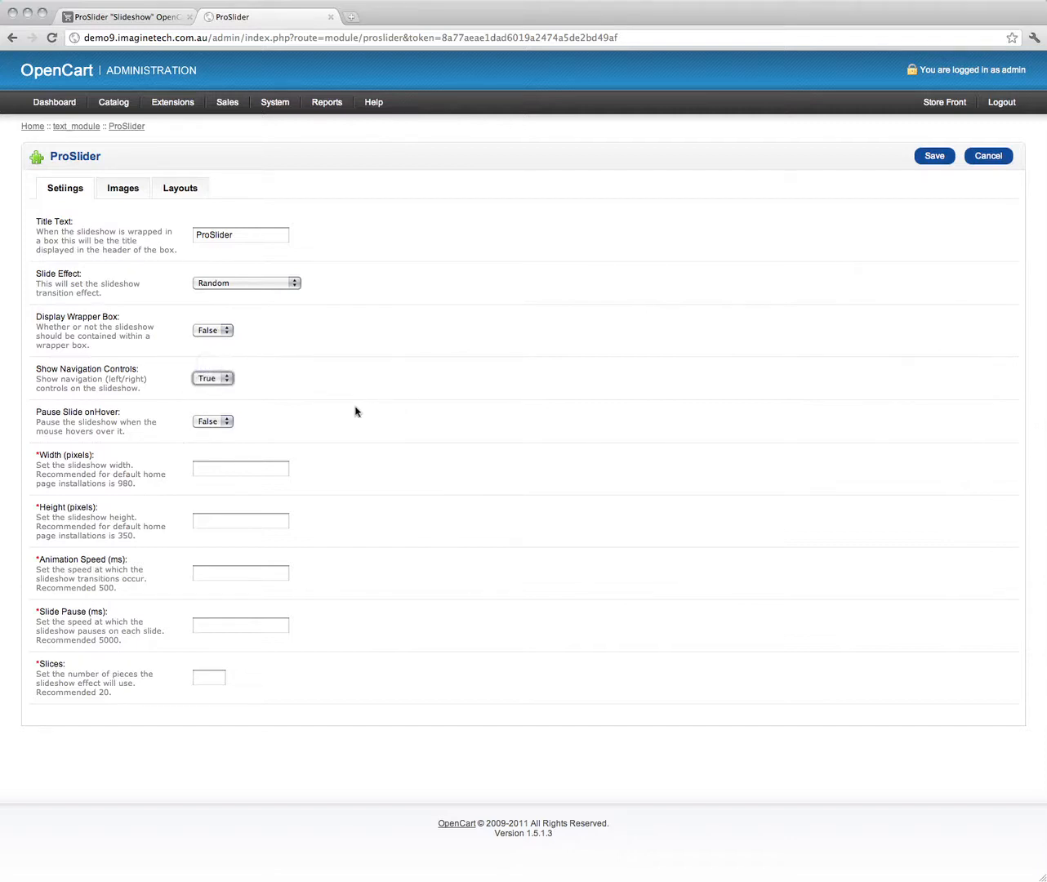
mouse_move(616, 313)
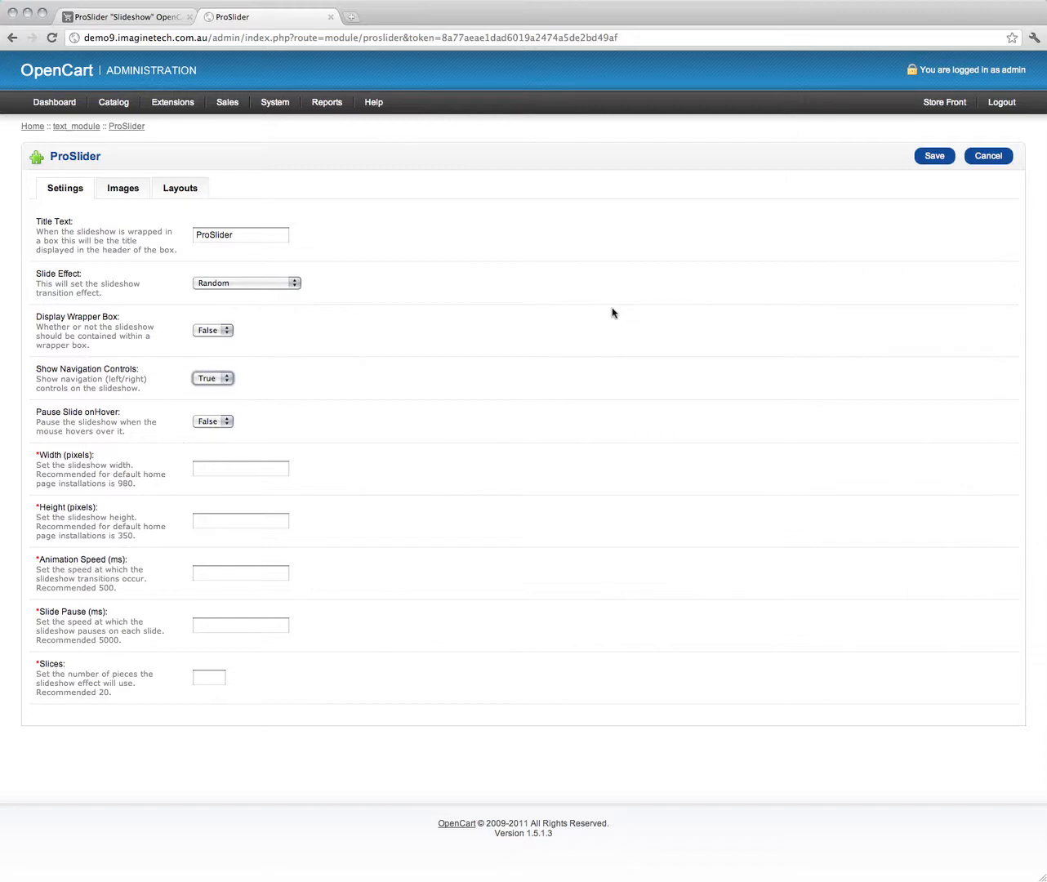
mouse_move(209, 428)
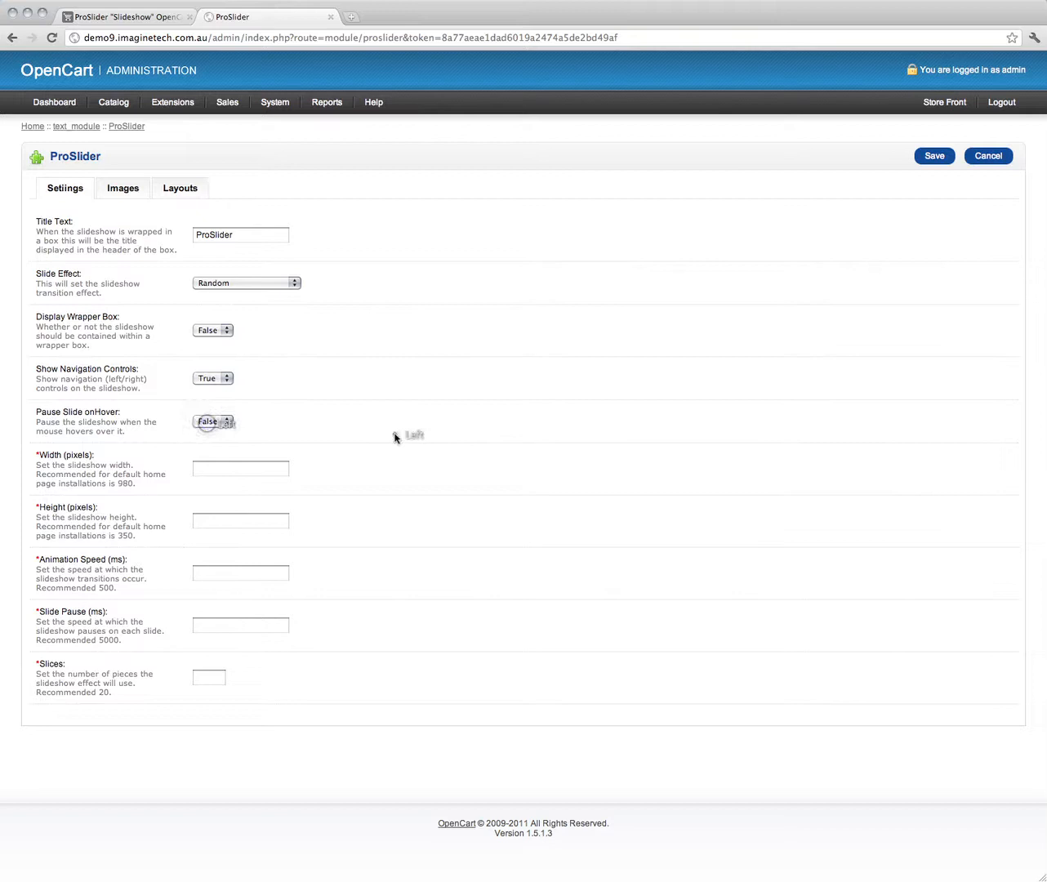
- Set the slideshow size to 980 wide by 350 high
click(240, 469)
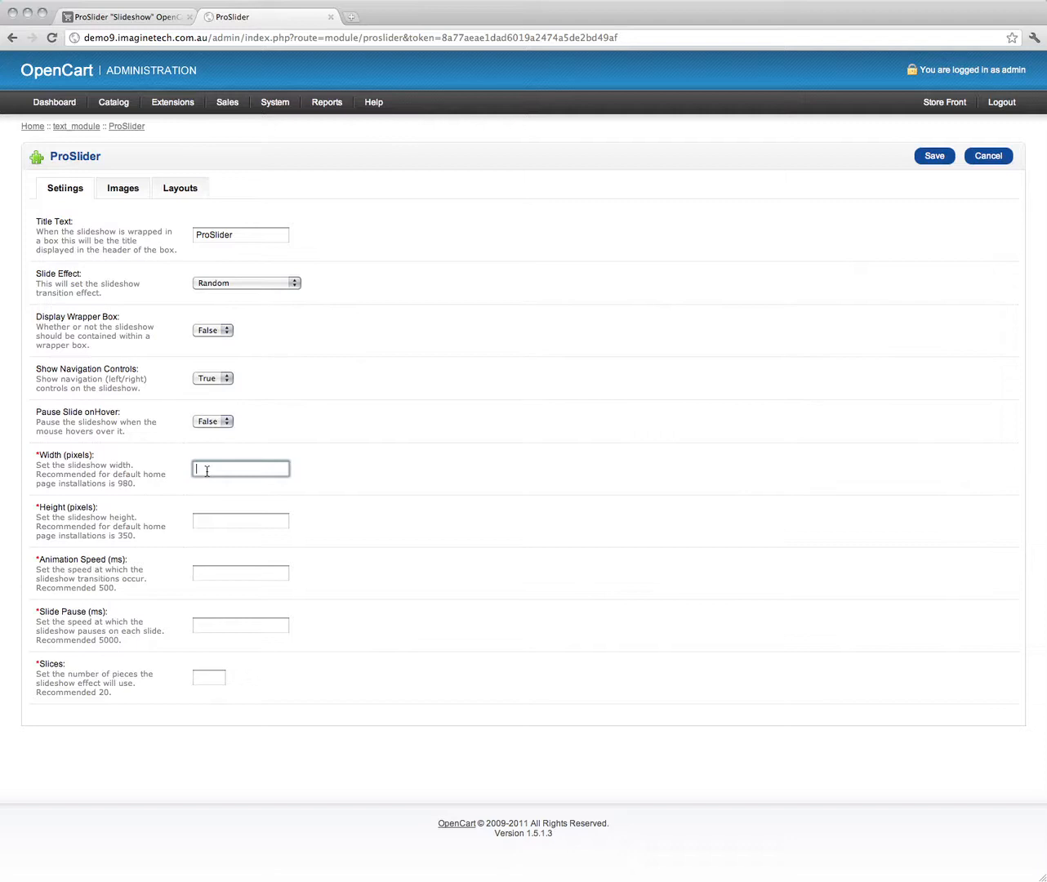
text(980)
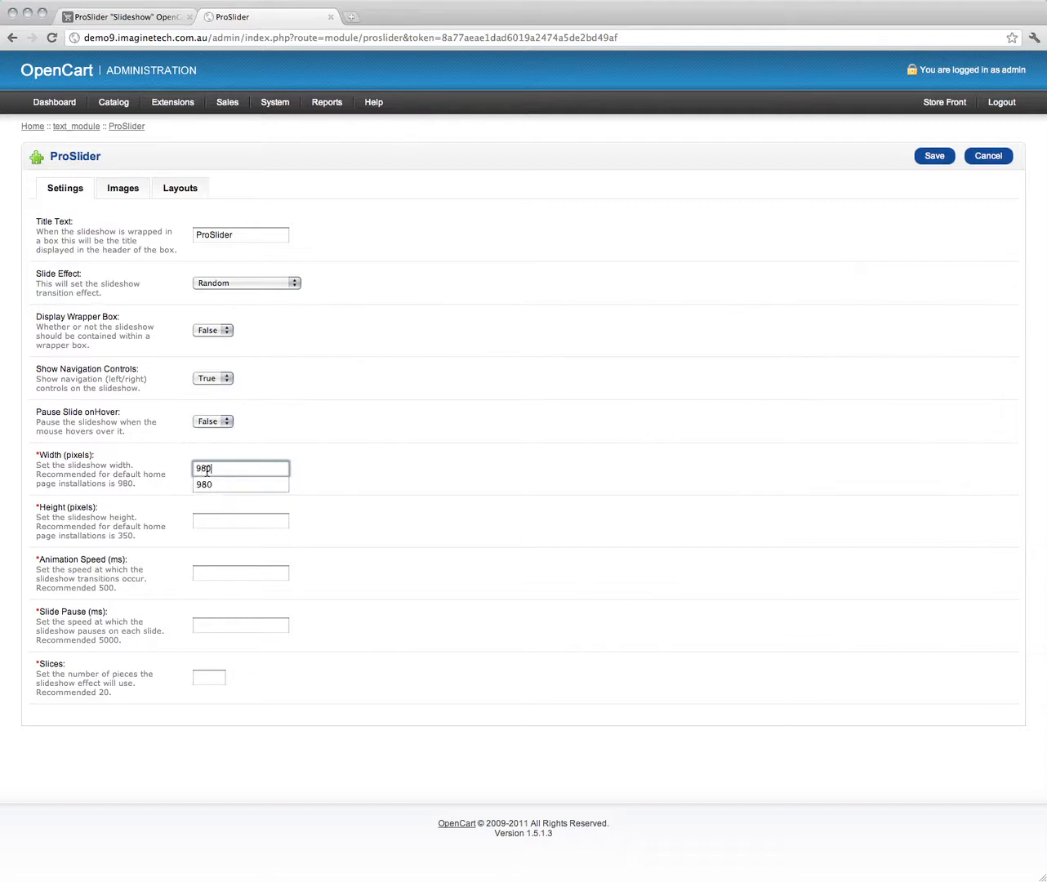
text(350)
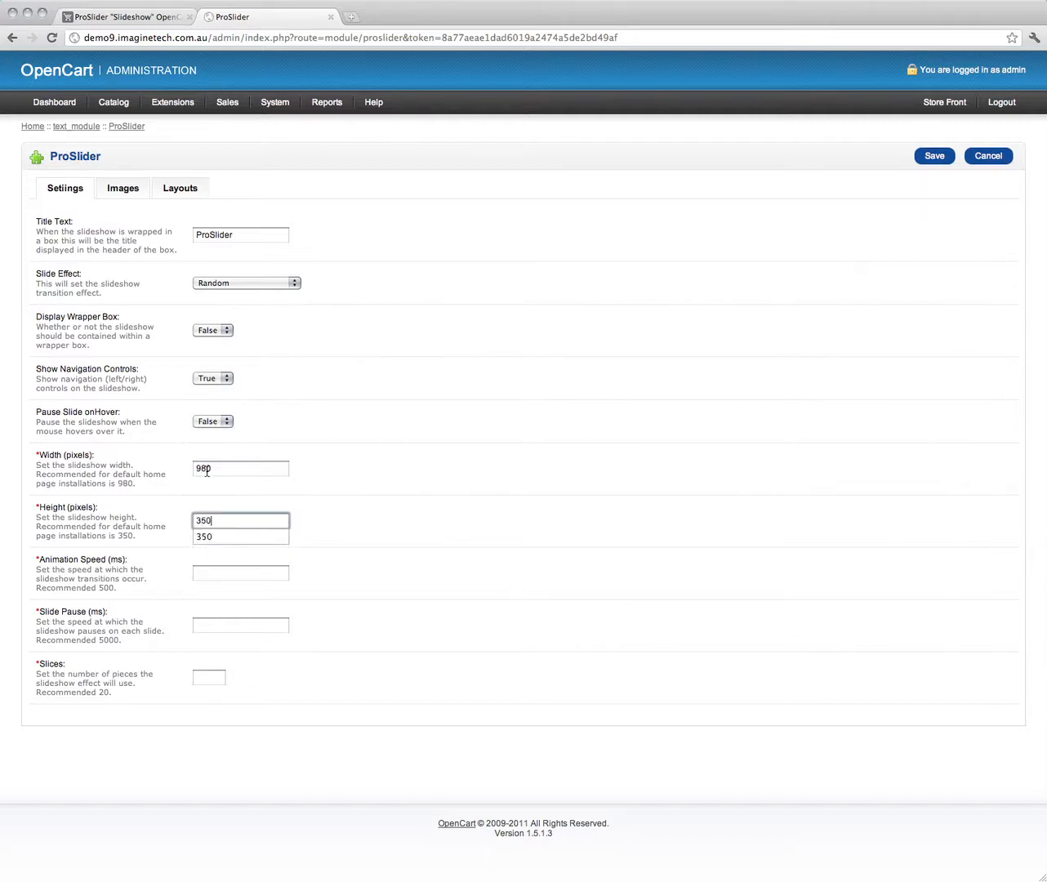
- Set animation speed 500 ms, slide pause 5000 ms and 20 slices
click(240, 571)
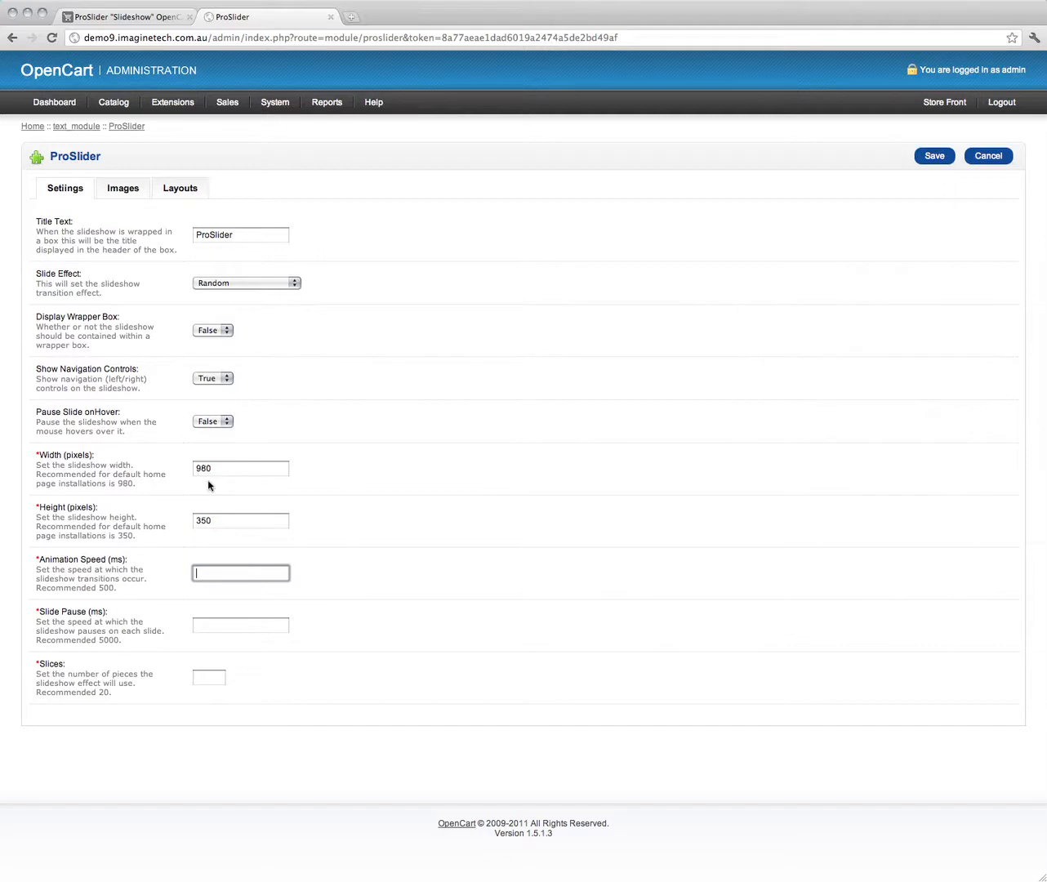
mouse_move(199, 558)
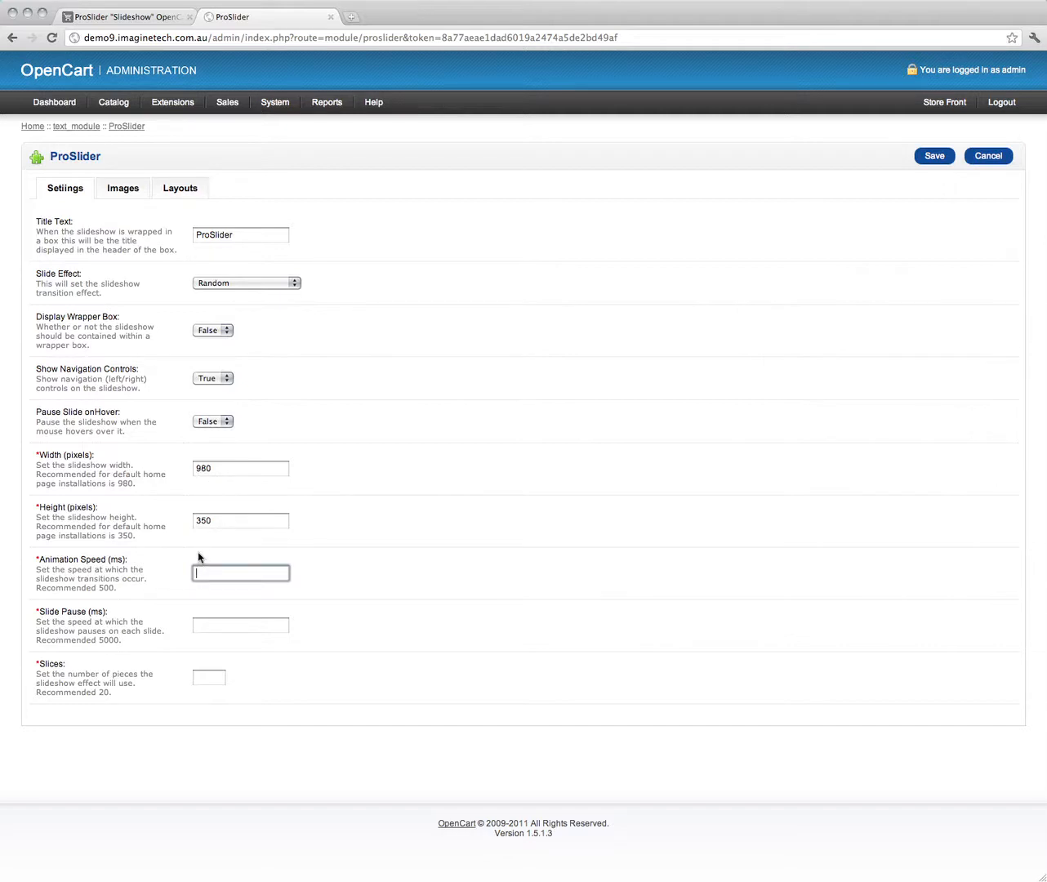
text(500)
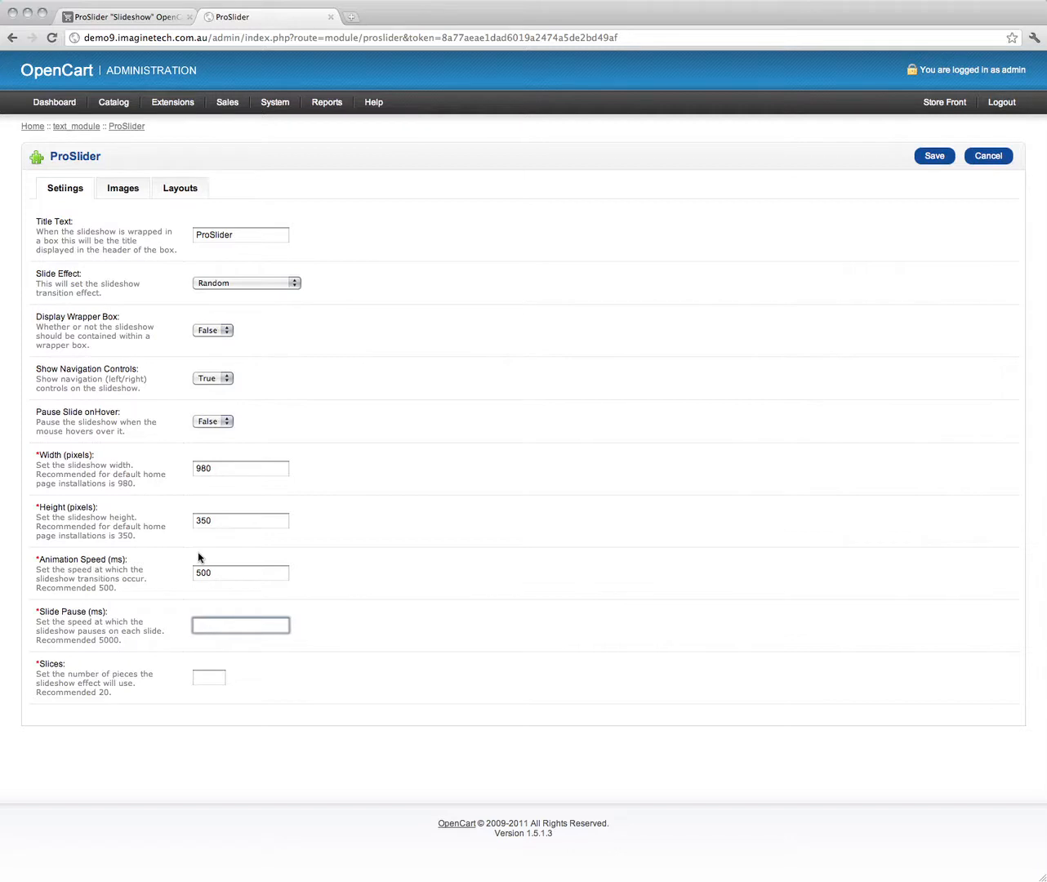
text(5000)
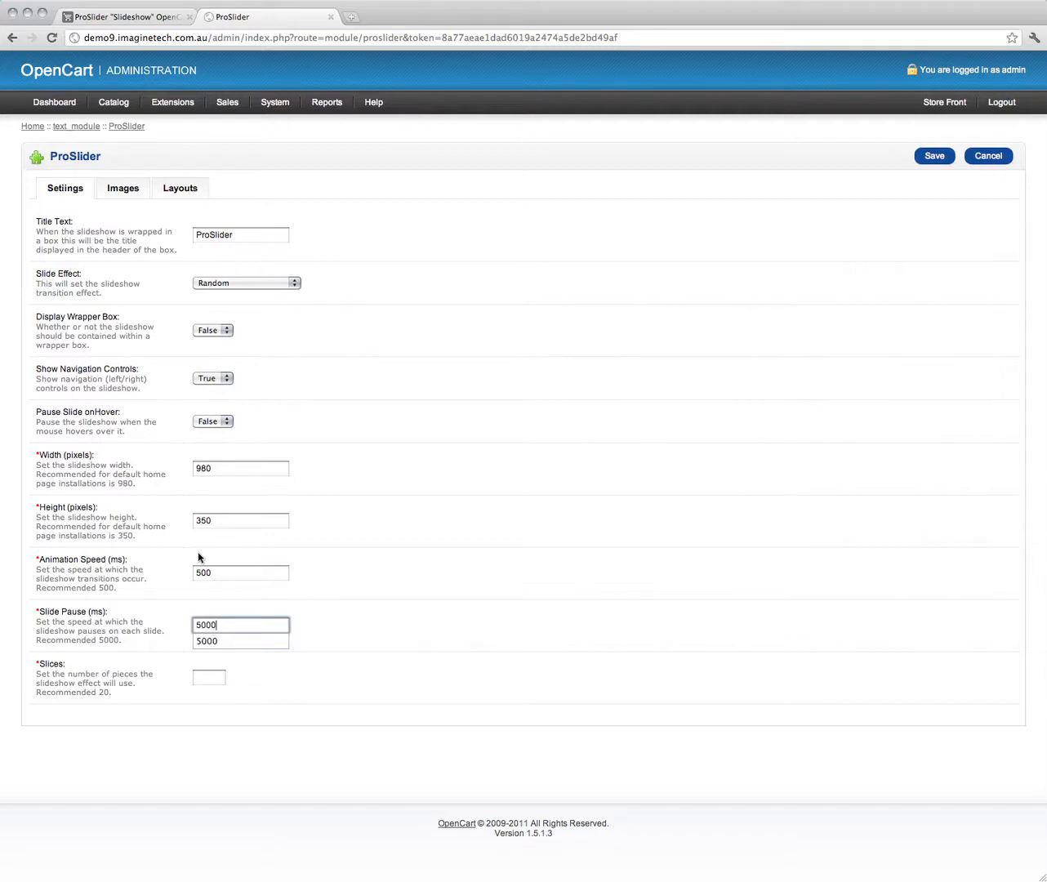
click(209, 676)
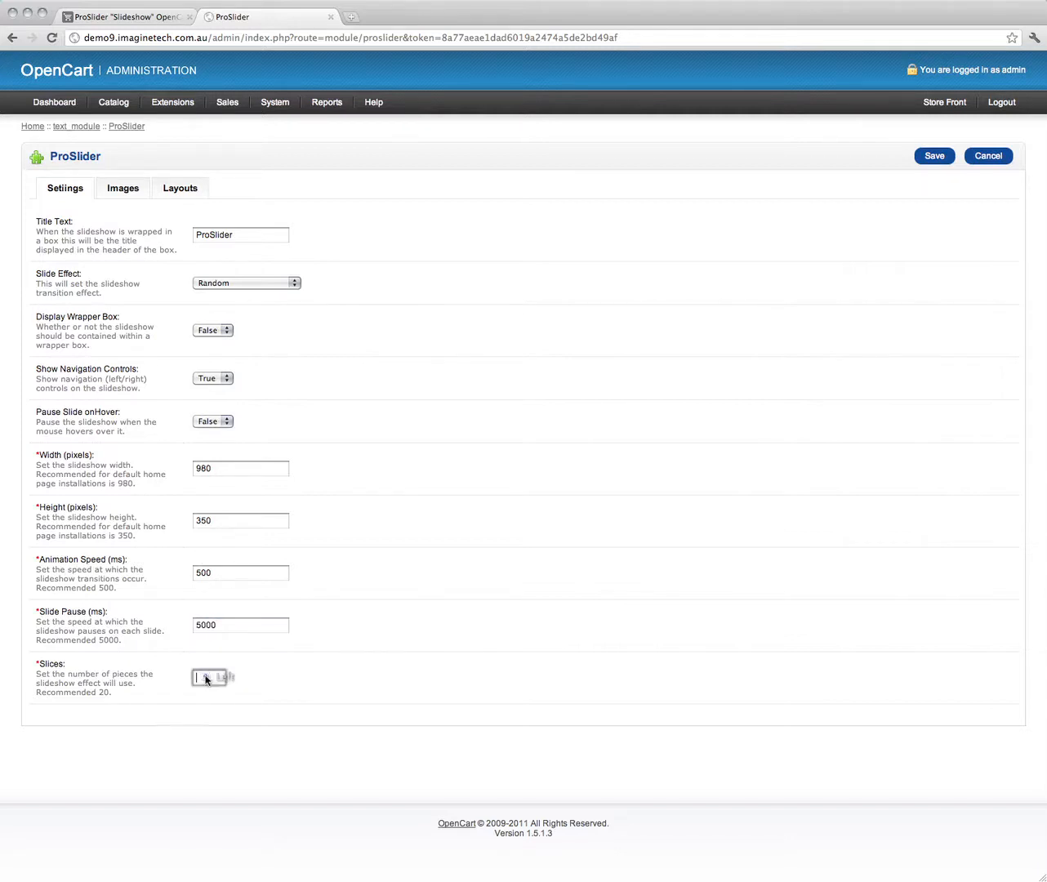
text(20)
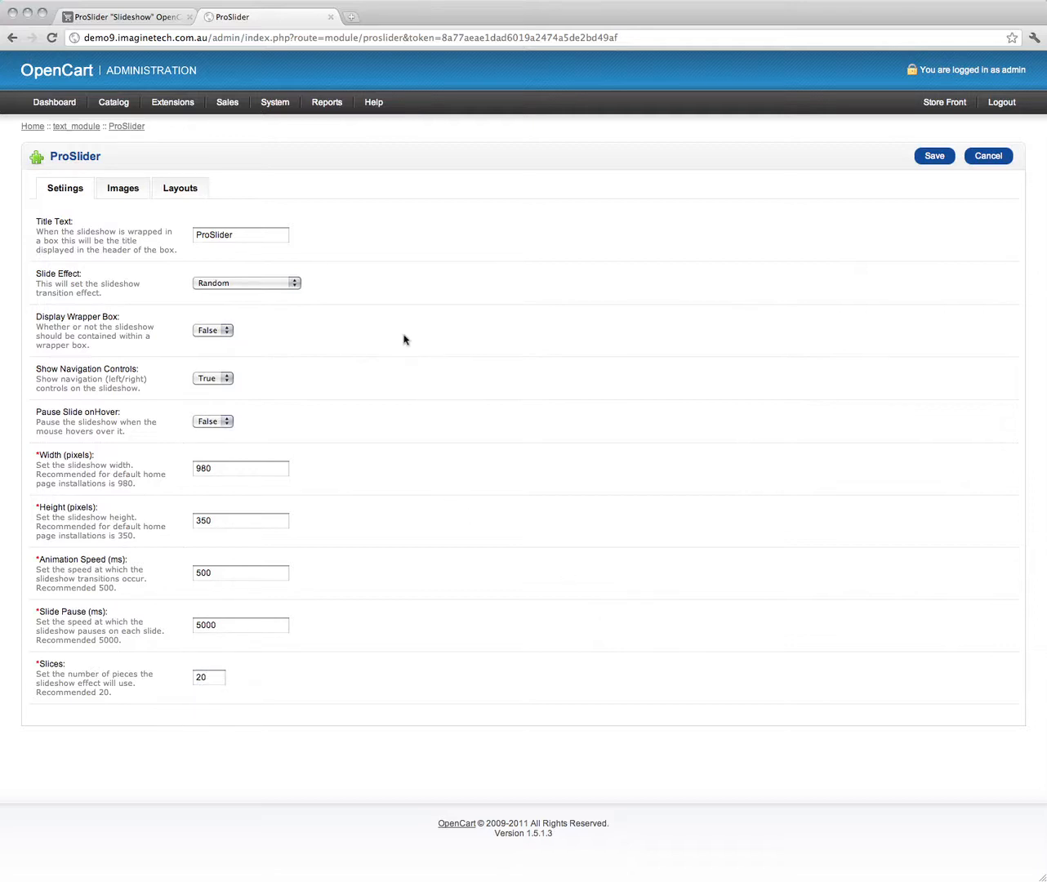
click(123, 187)
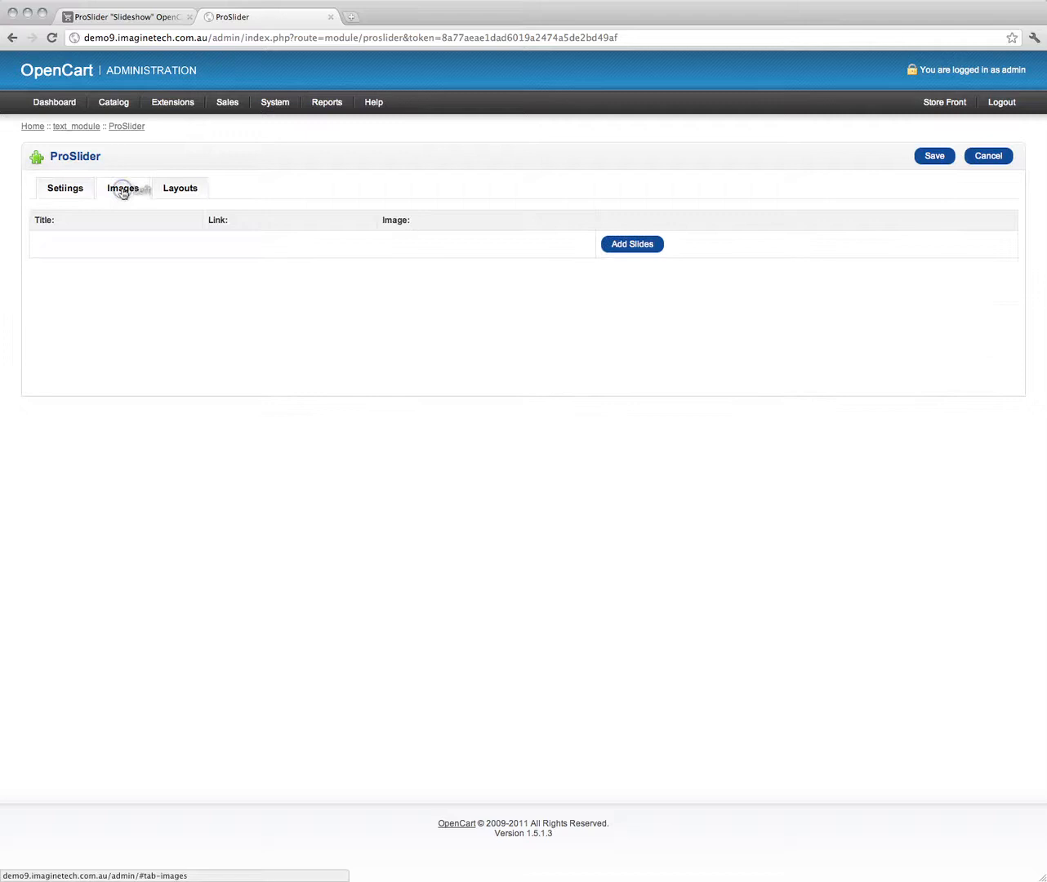
- Add the first slide with a green silhouette image and the title Slide1
click(632, 243)
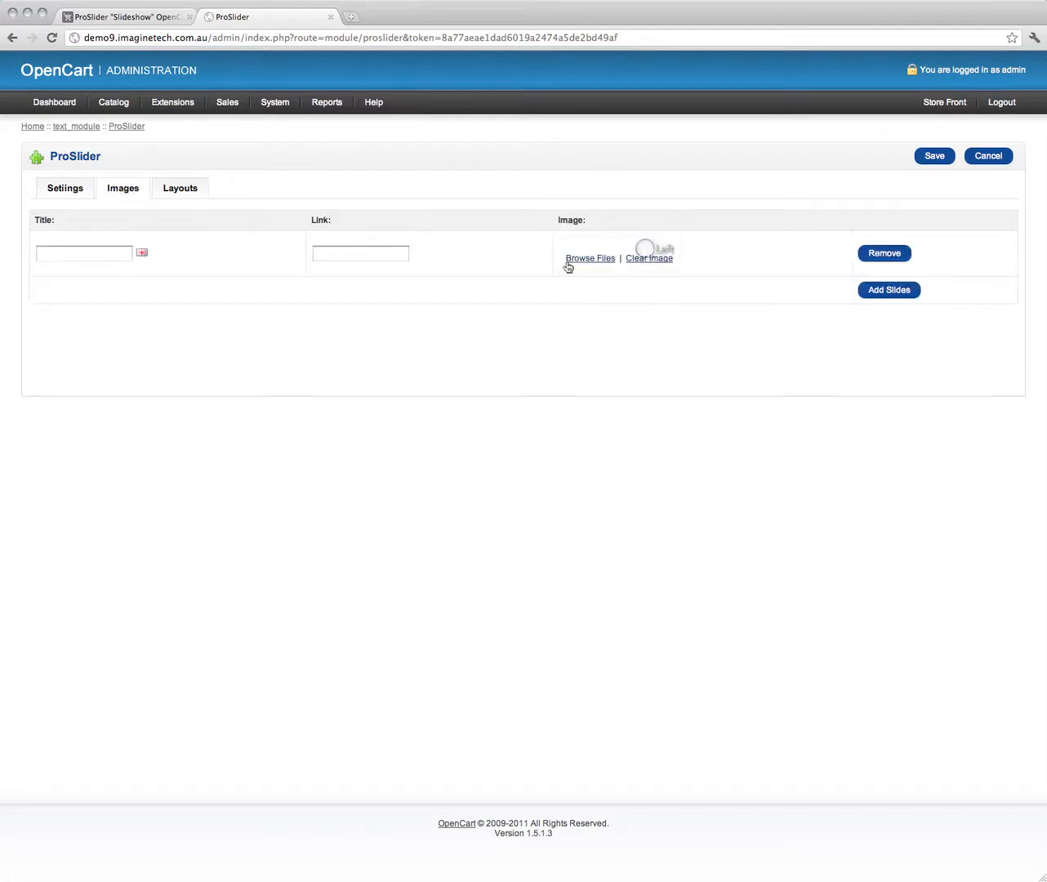
click(589, 258)
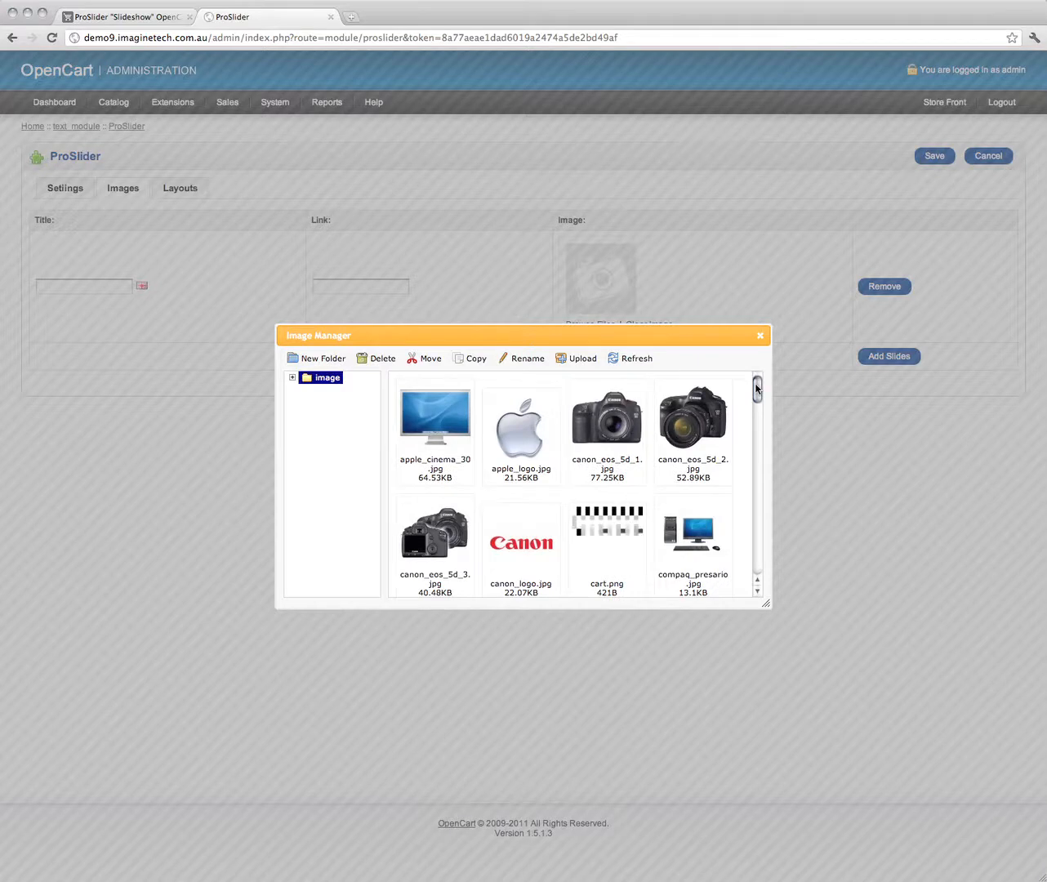
scroll(down, 3)
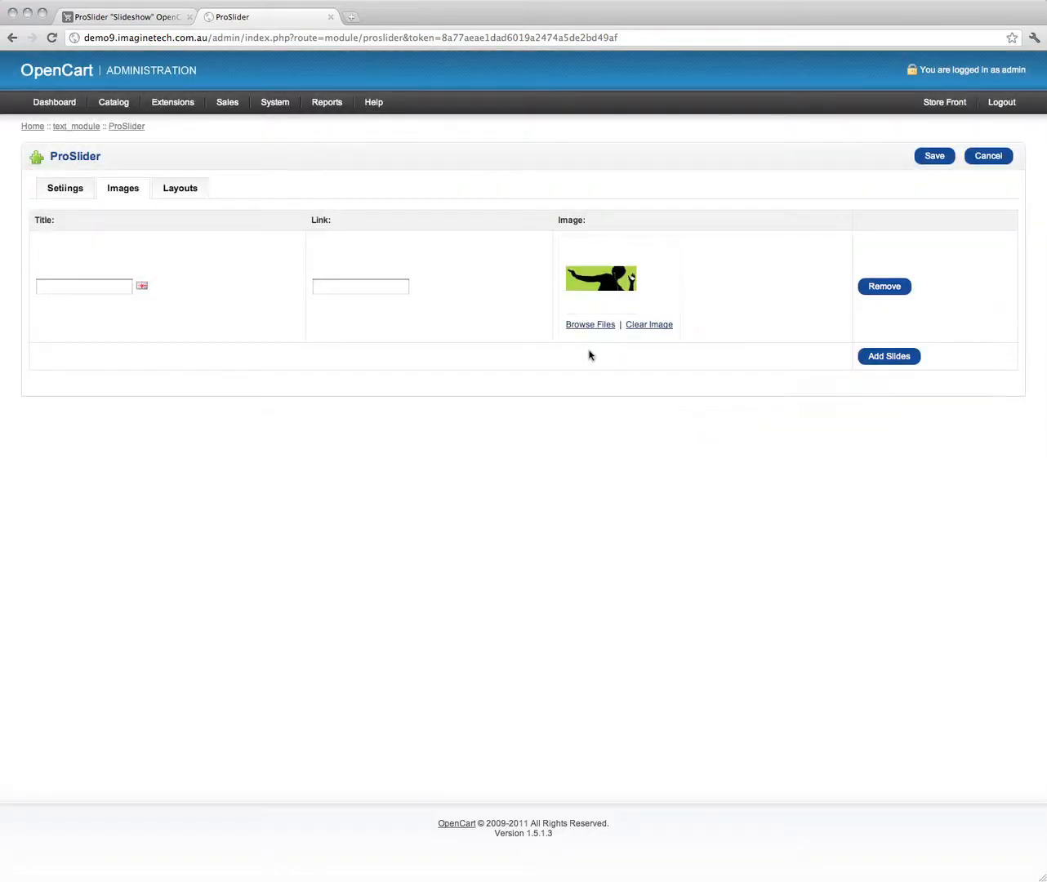
text(Sli)
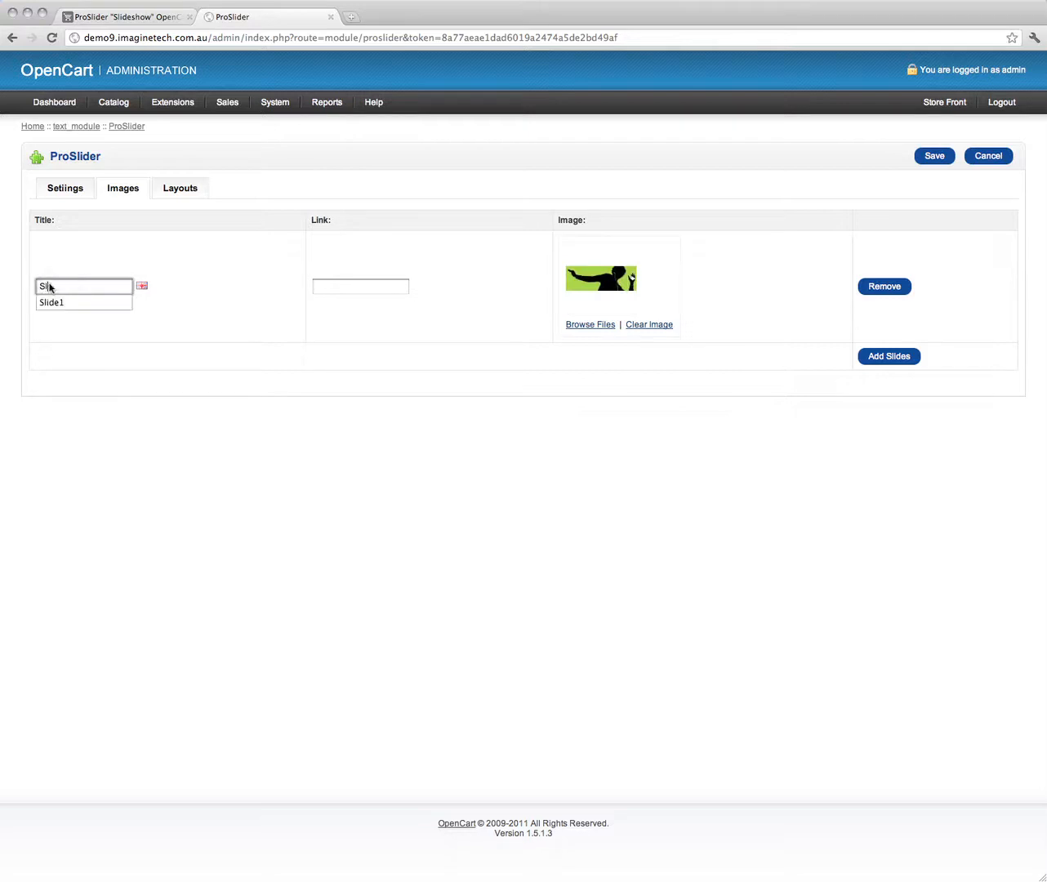
click(361, 286)
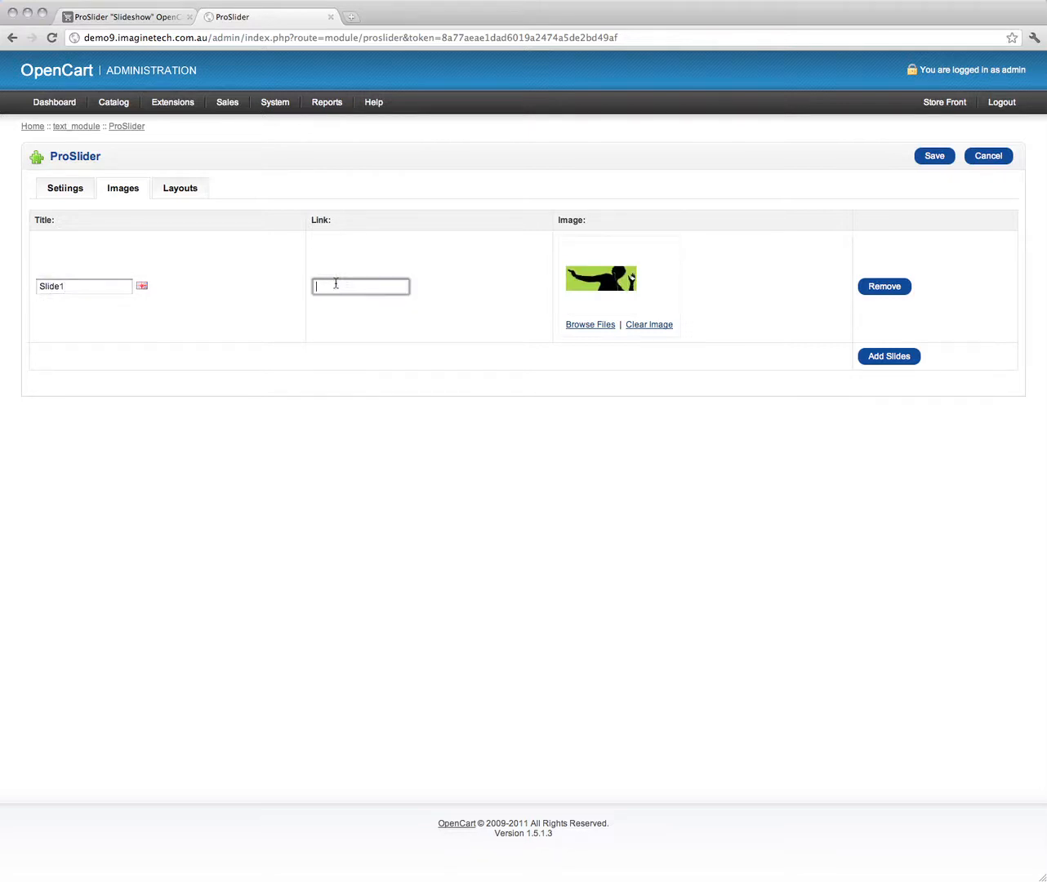
- Add a second slide titled Slide2 with a blue silhouette image
click(888, 356)
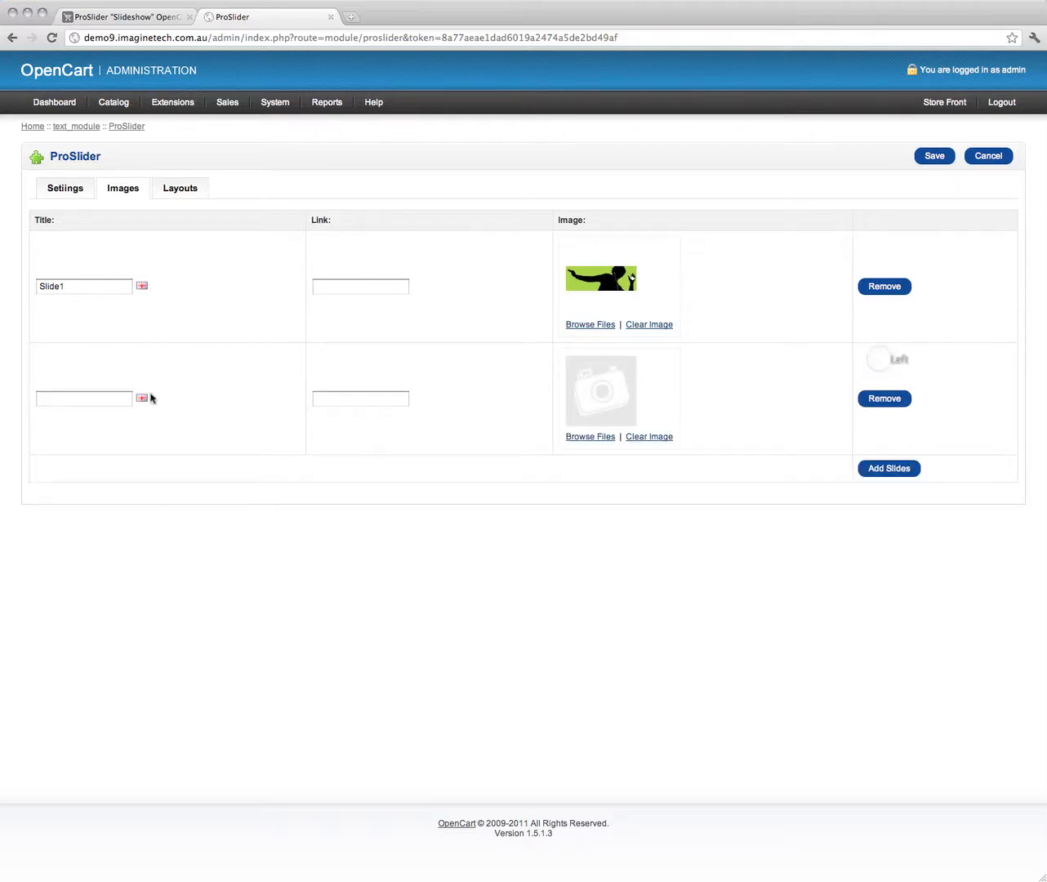
text(Slide2)
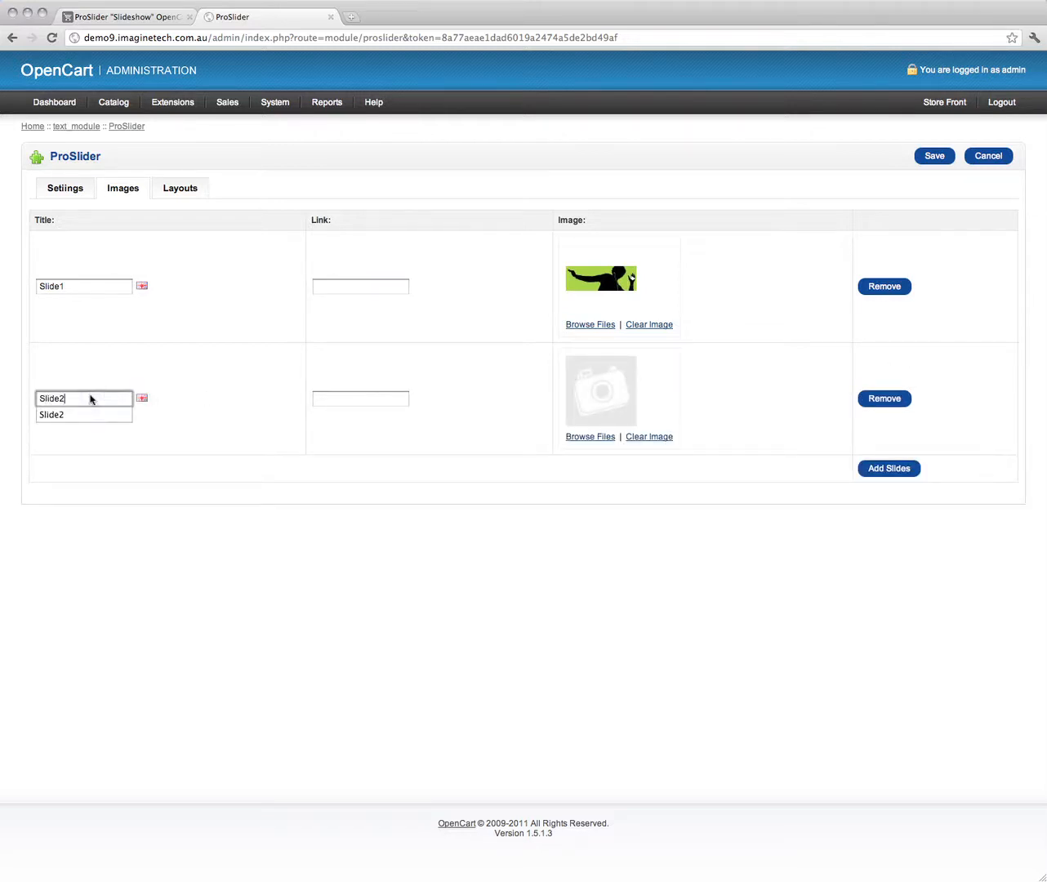
click(589, 436)
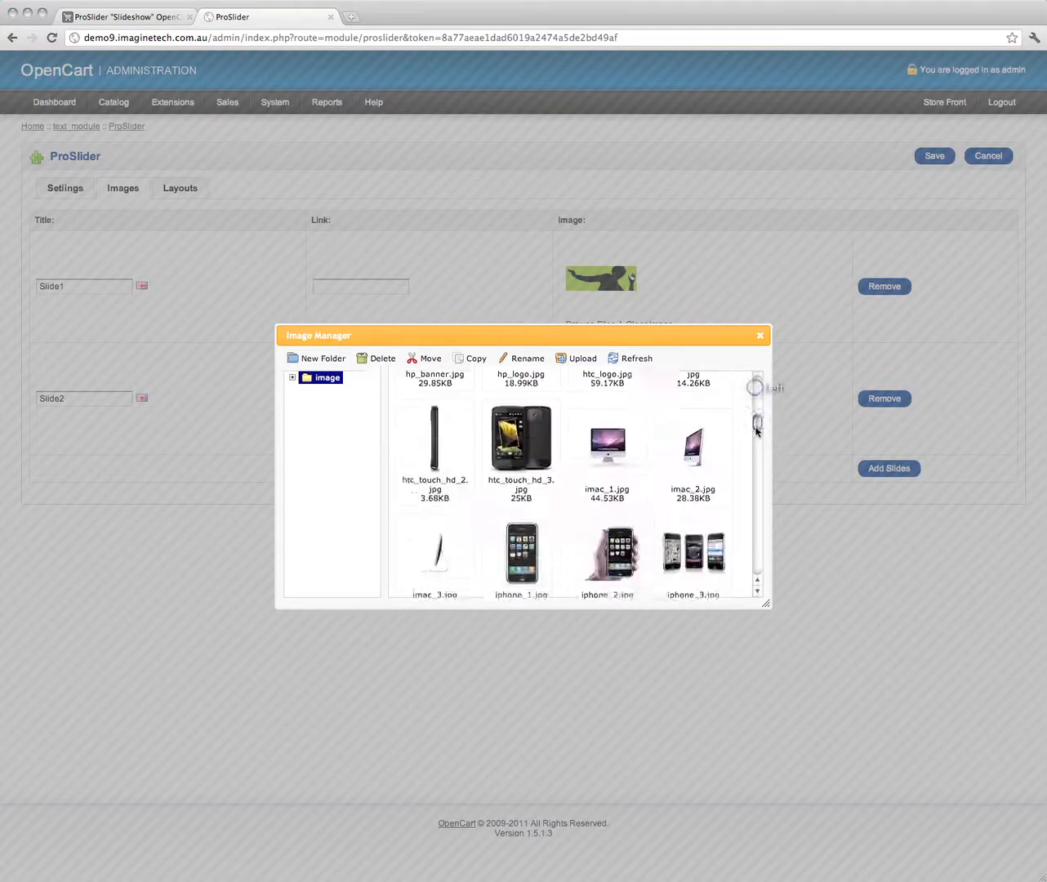
scroll(down, 3)
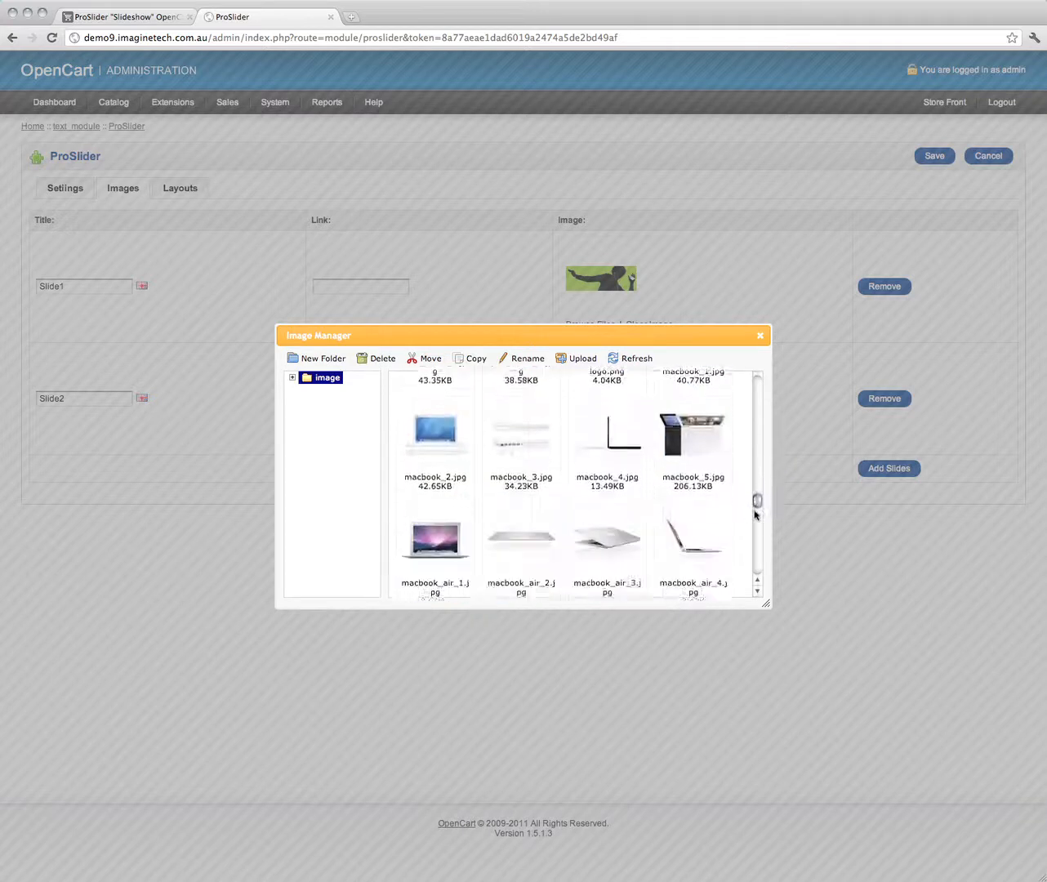
scroll(down, 3)
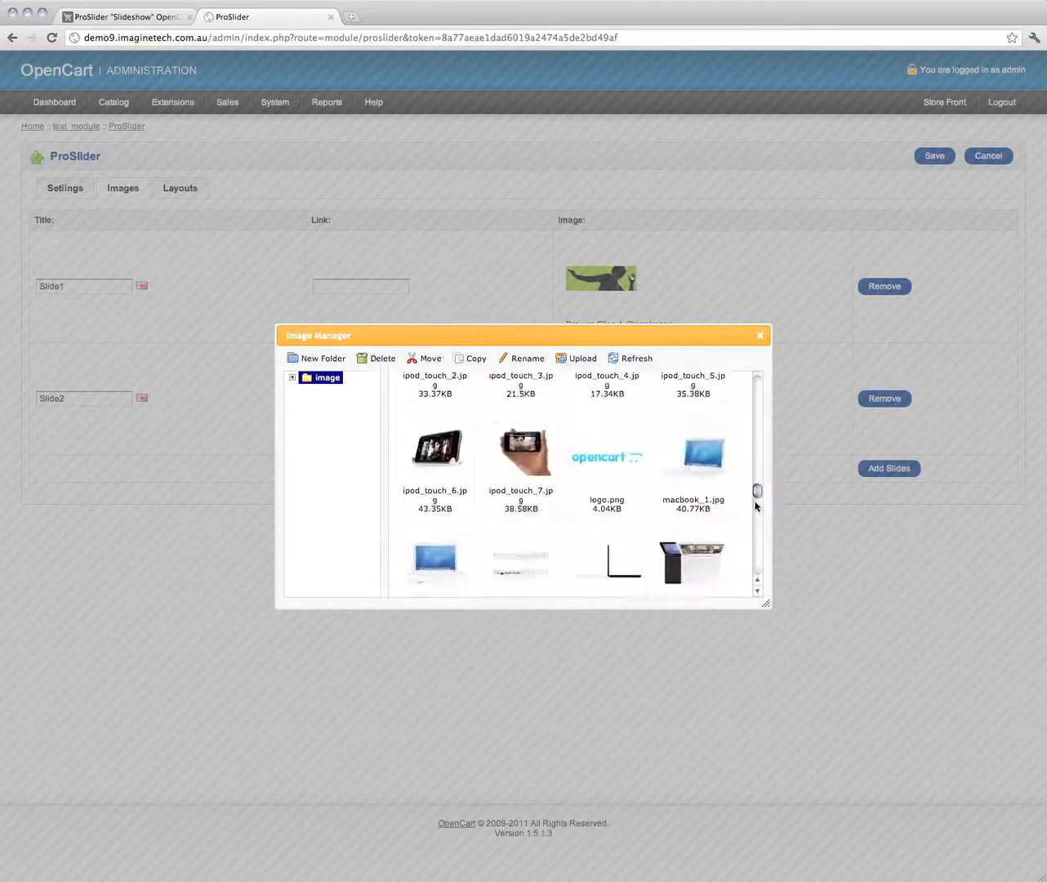
scroll(down, 3)
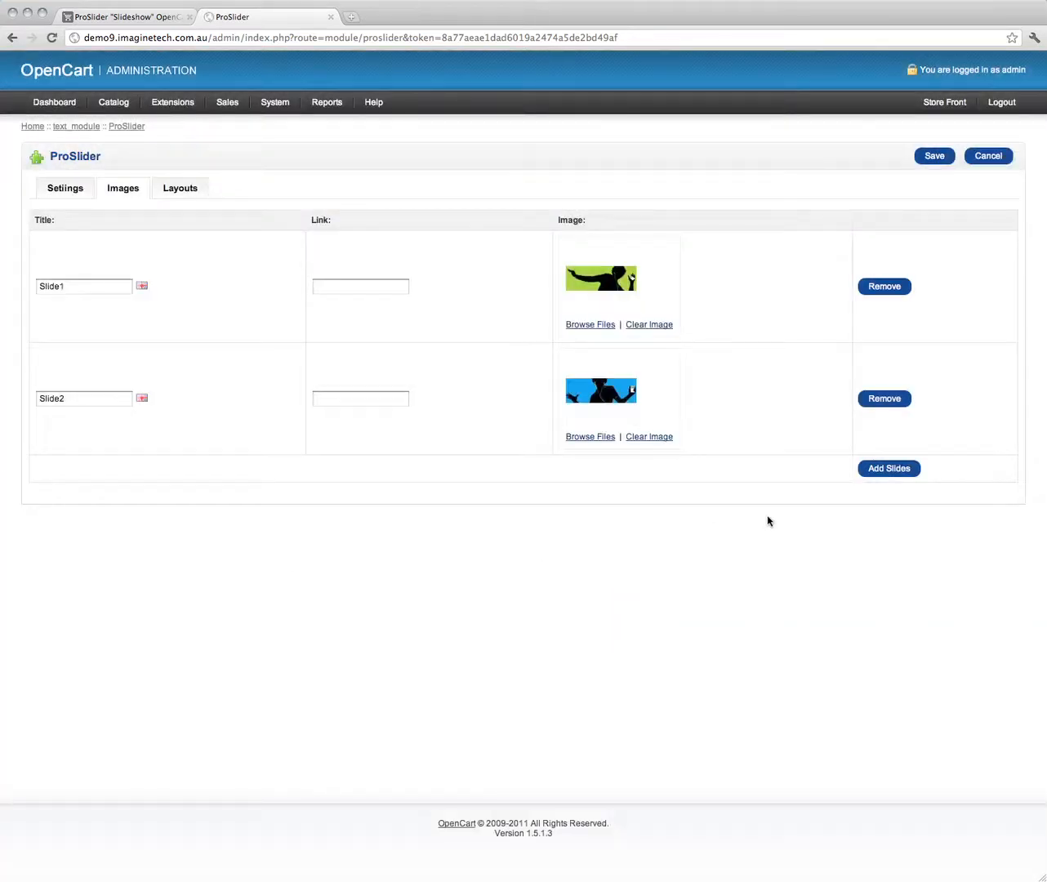
click(180, 187)
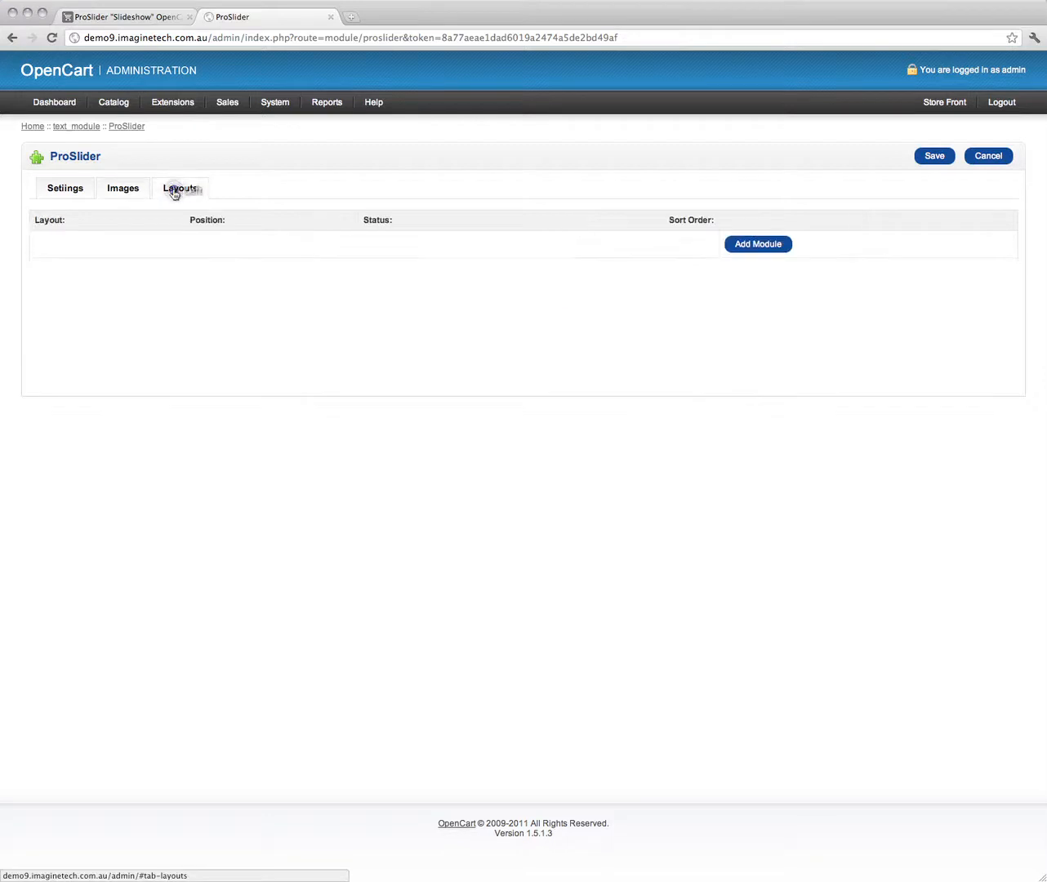
- Save ProSlider enabled on the Home layout in Content Top, getting a success message
click(757, 244)
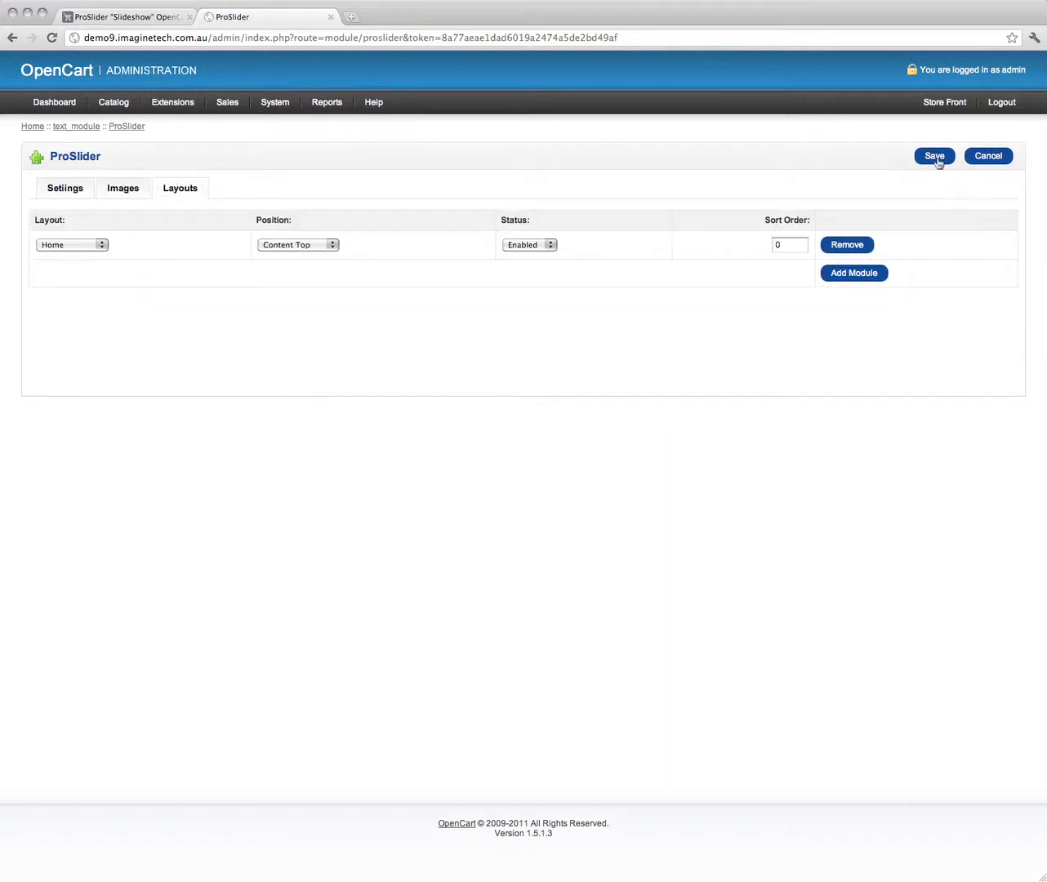
click(934, 157)
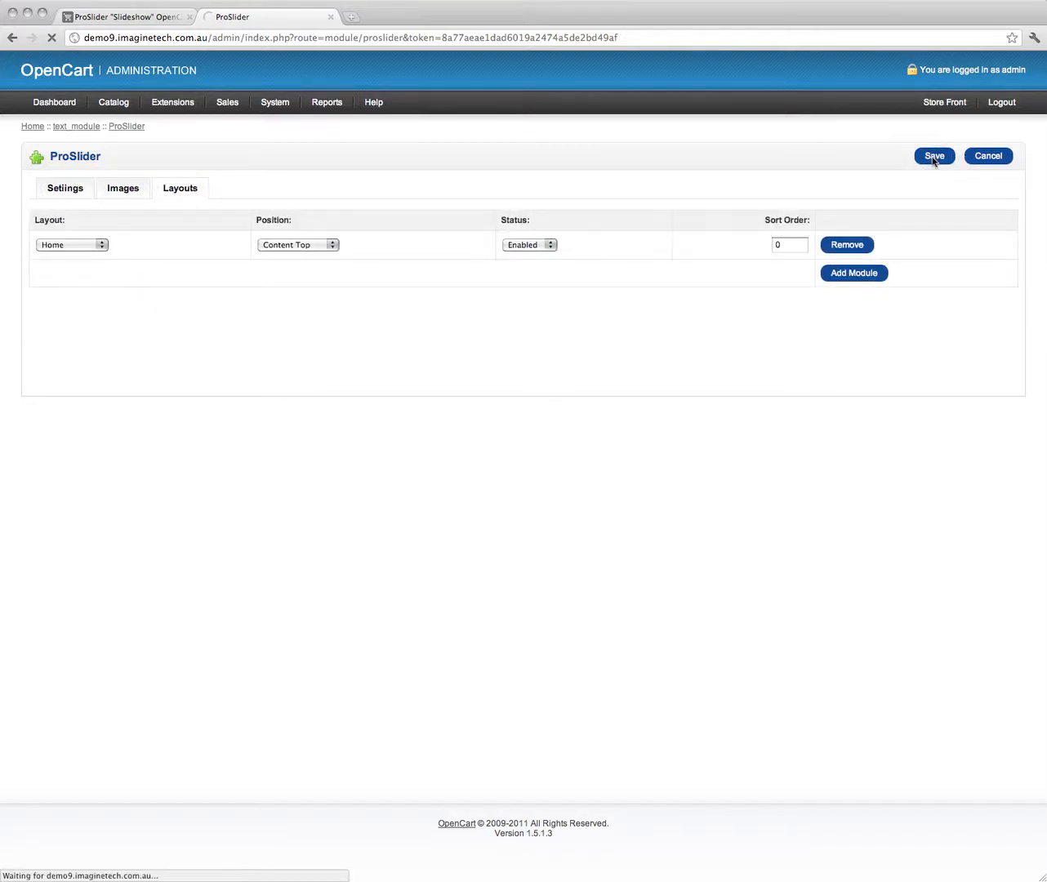
click(934, 156)
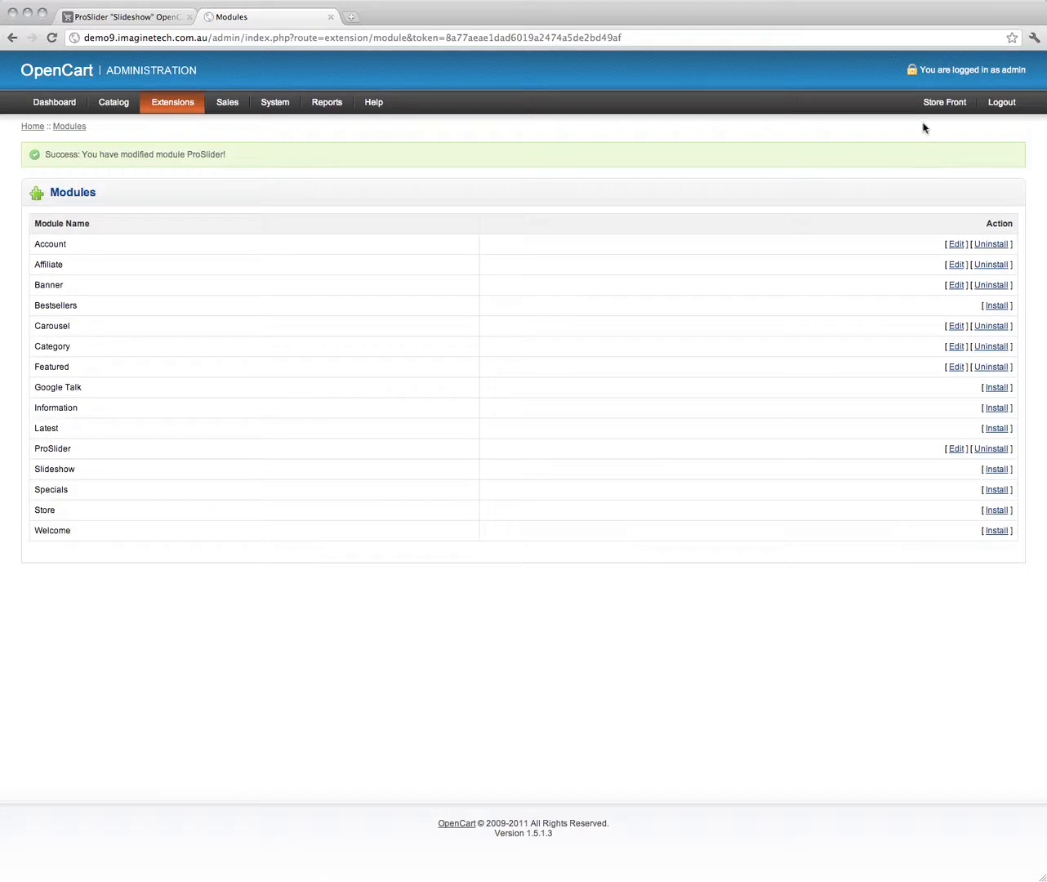
- View the storefront home page and flip the slideshow between the blue and green slides
click(944, 102)
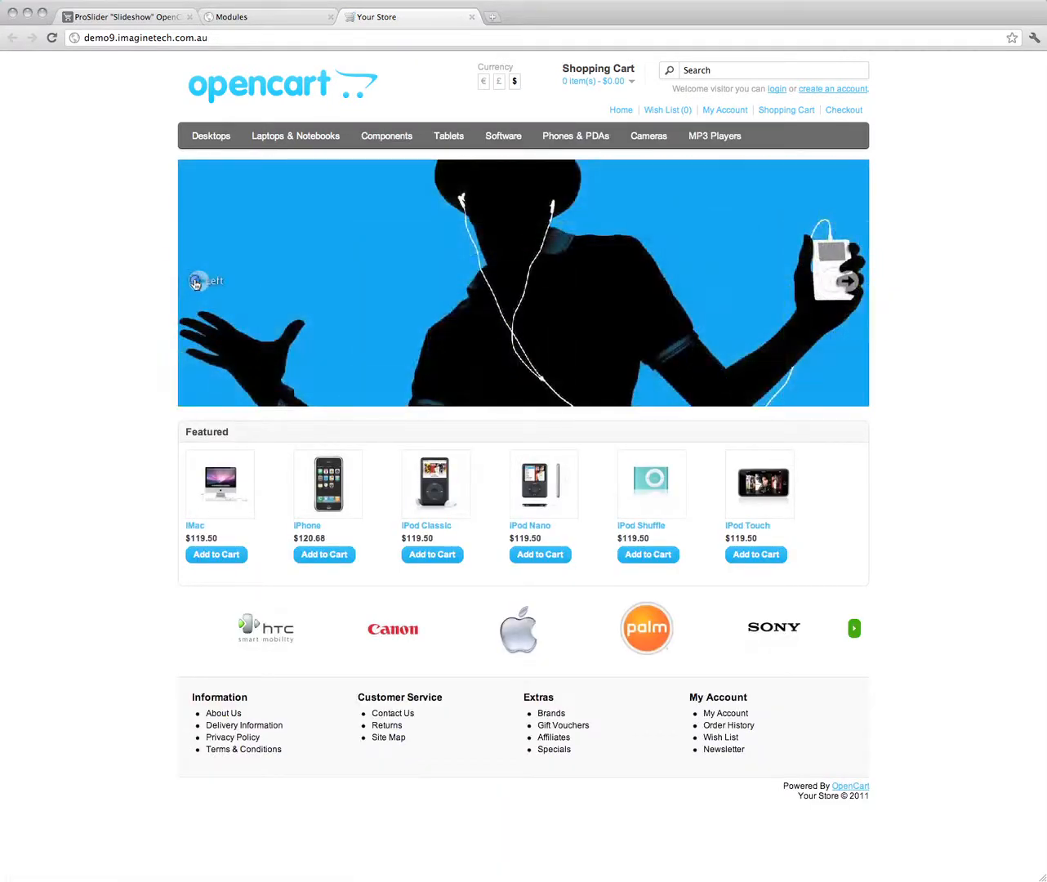
click(200, 281)
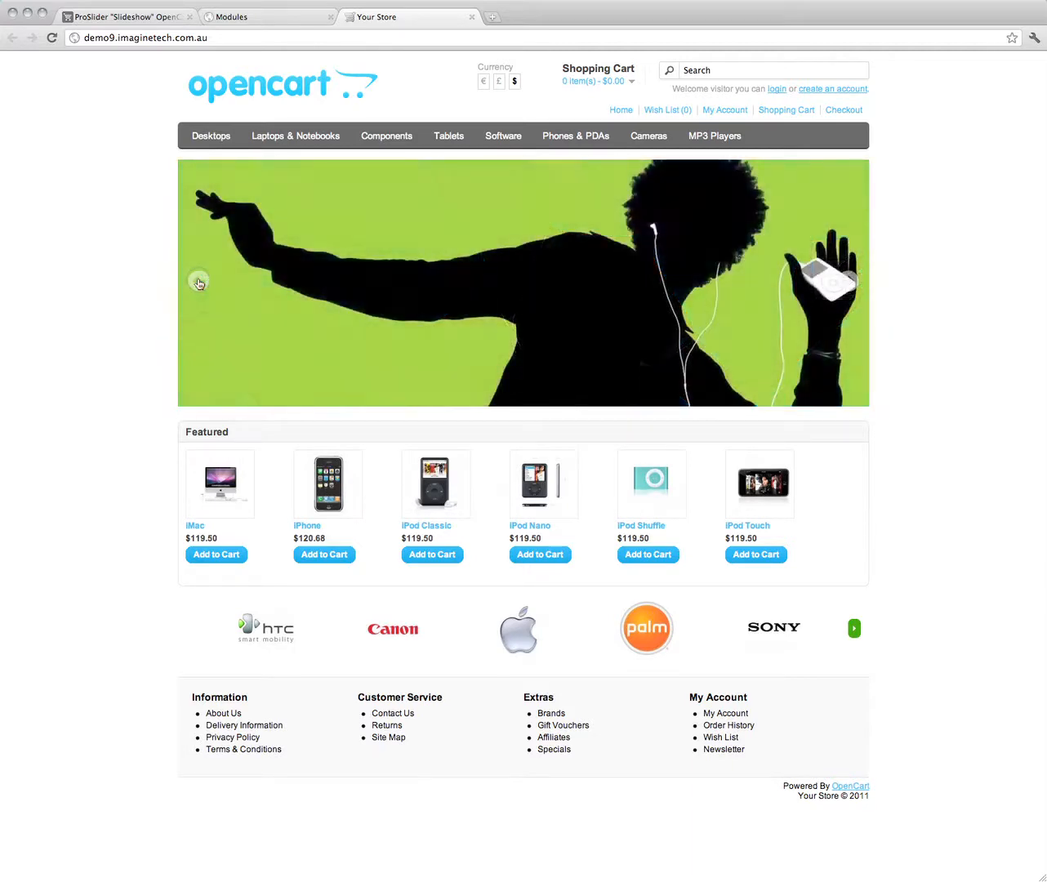
click(199, 281)
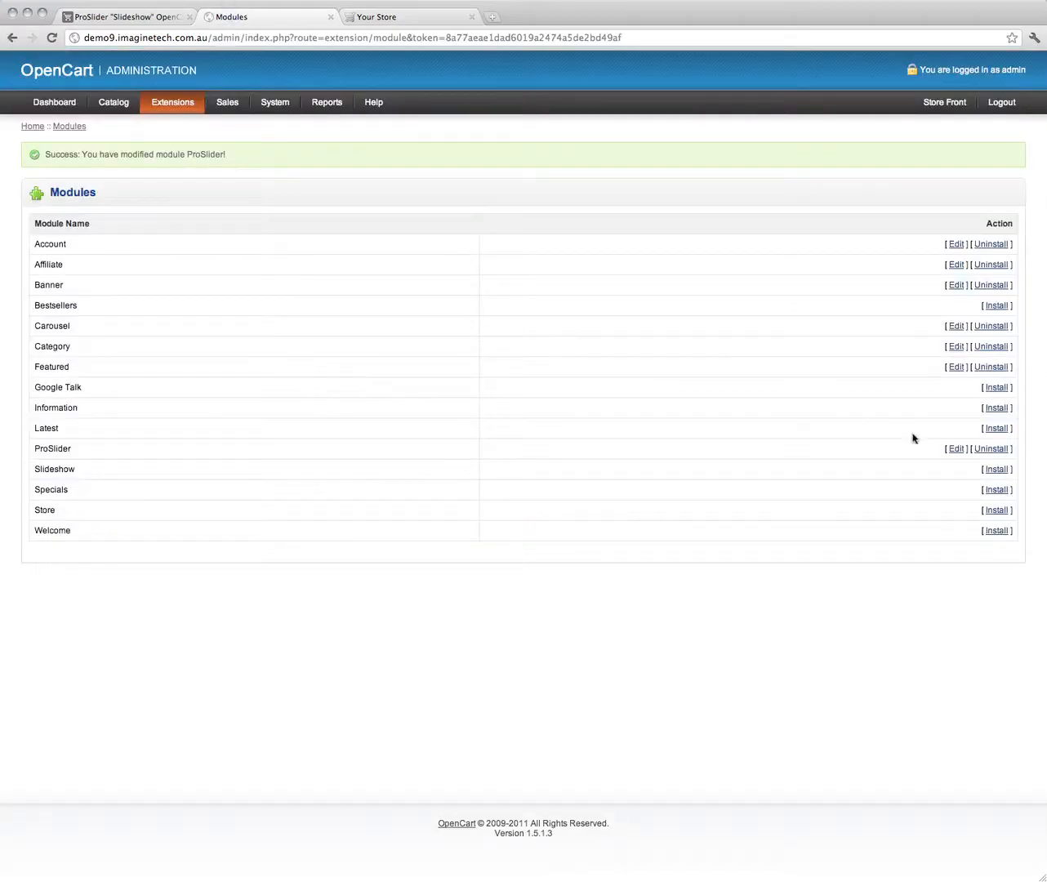
- Reopen ProSlider for editing and look over its settings and slide list
click(957, 448)
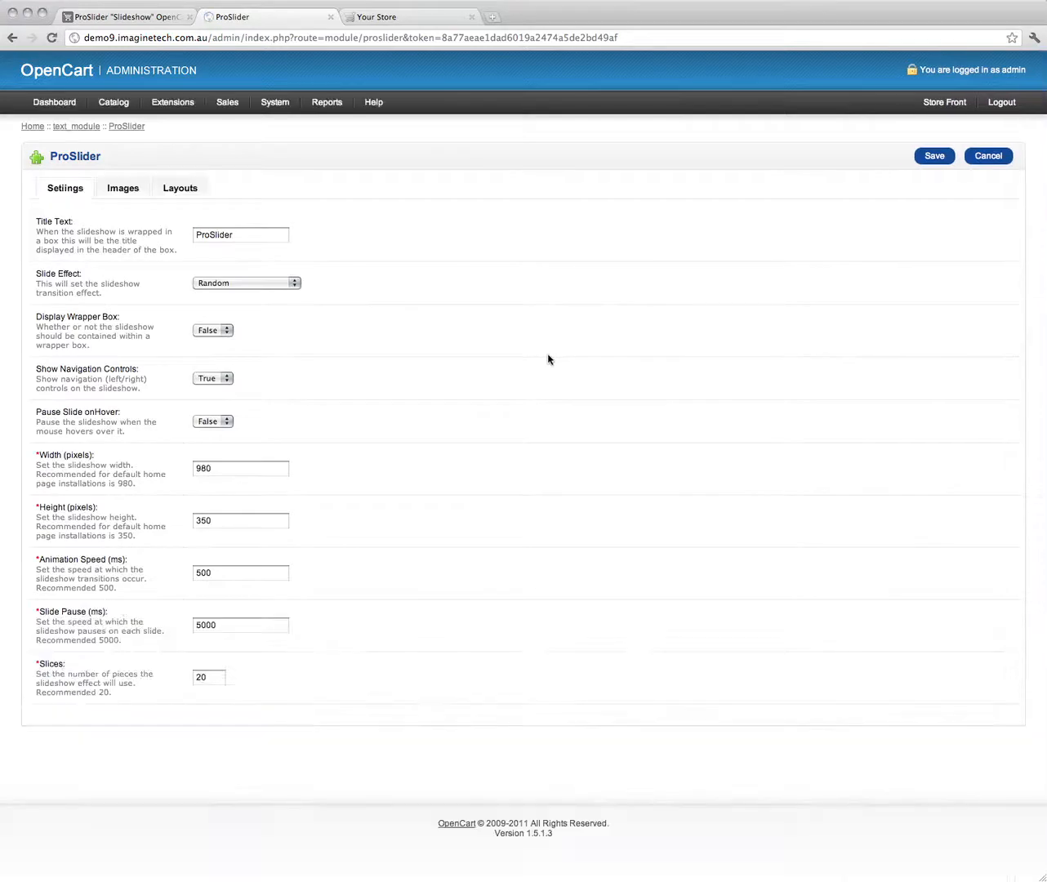
mouse_move(457, 342)
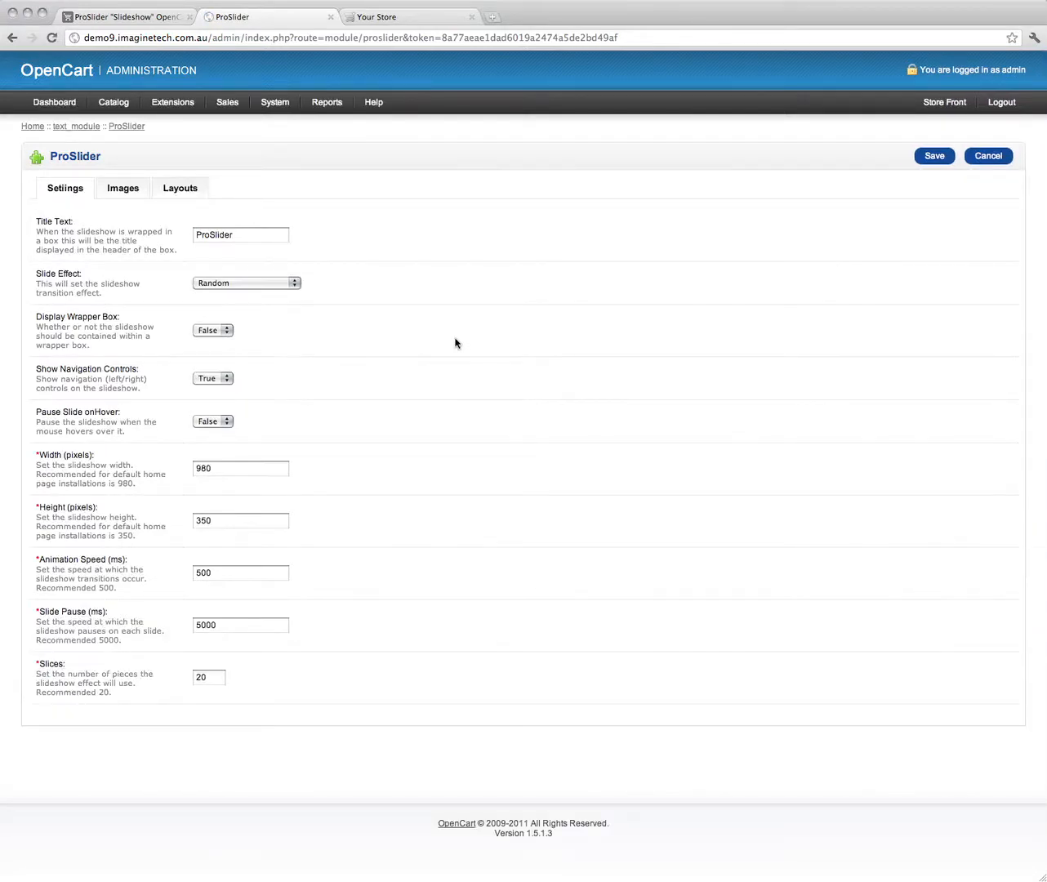
mouse_move(454, 343)
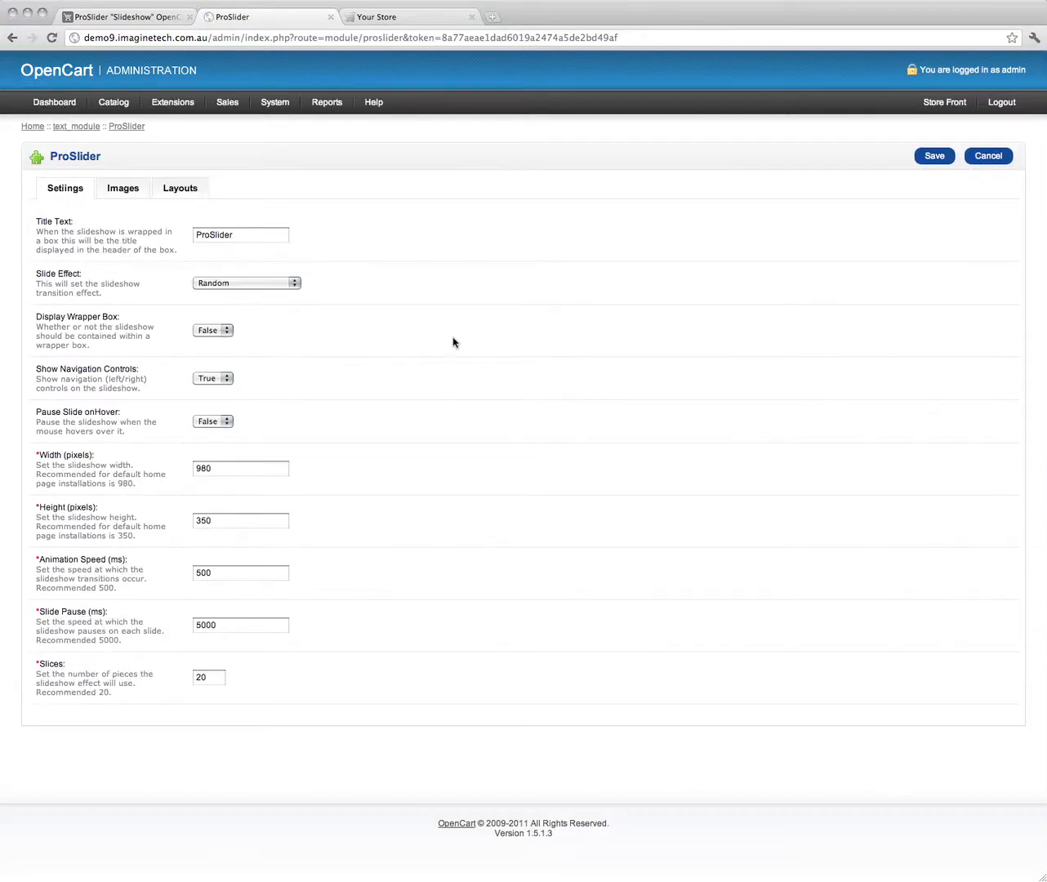
mouse_move(264, 430)
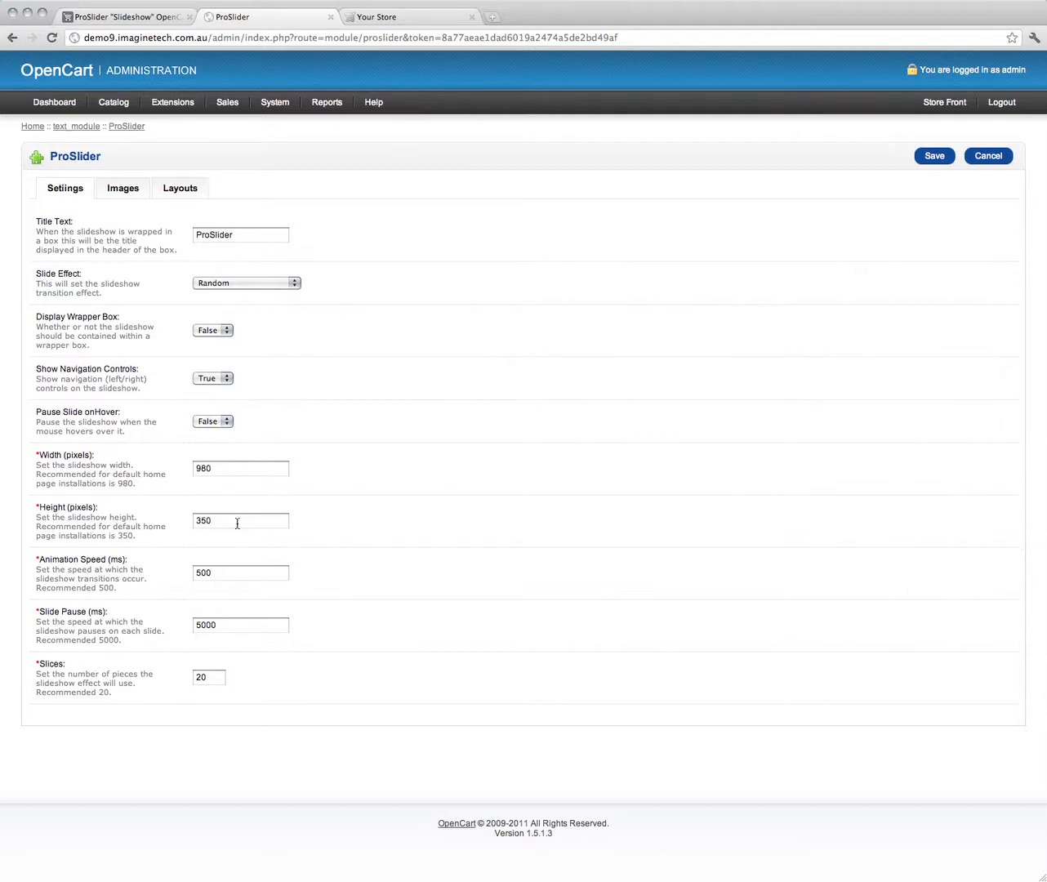
click(216, 235)
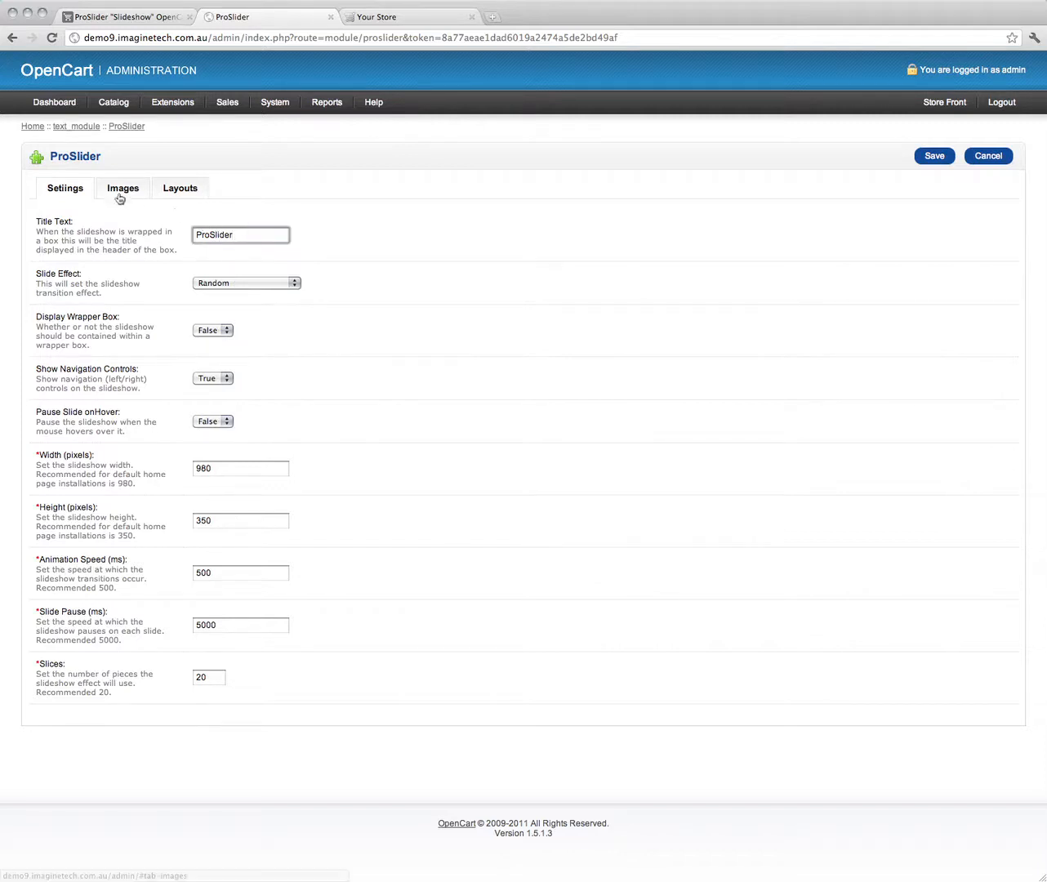
click(123, 188)
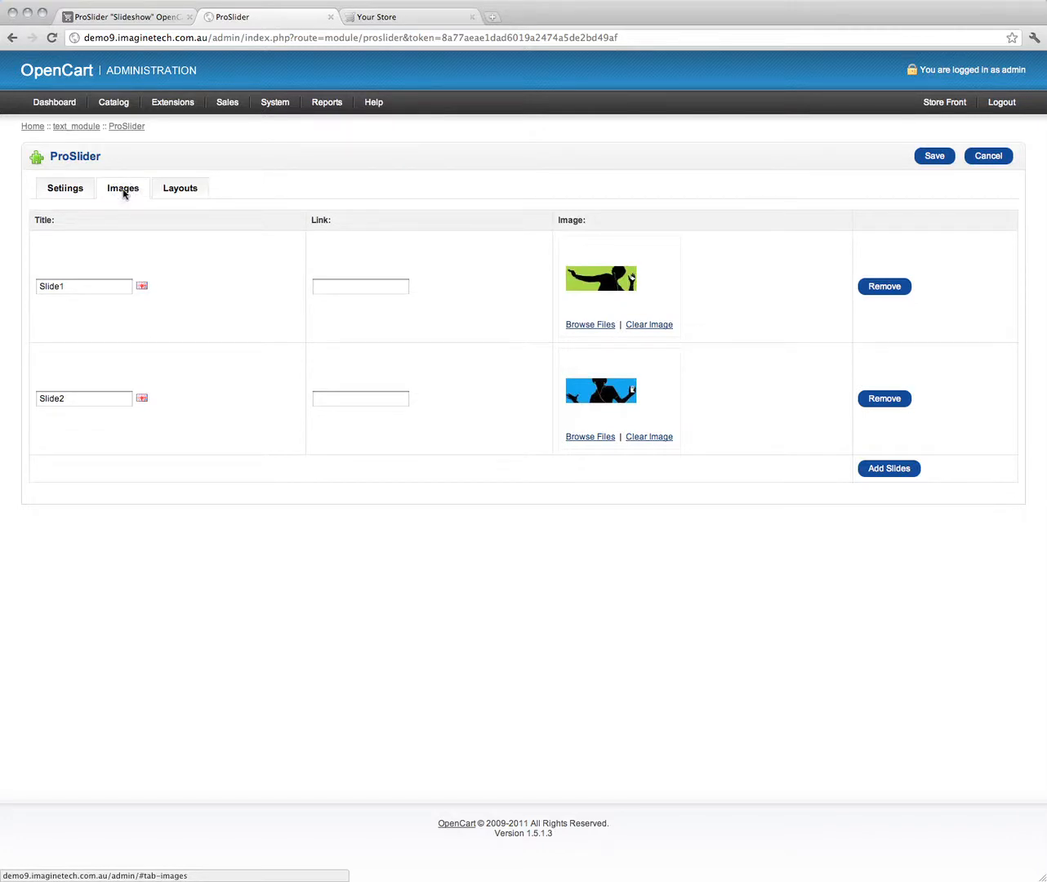
click(274, 102)
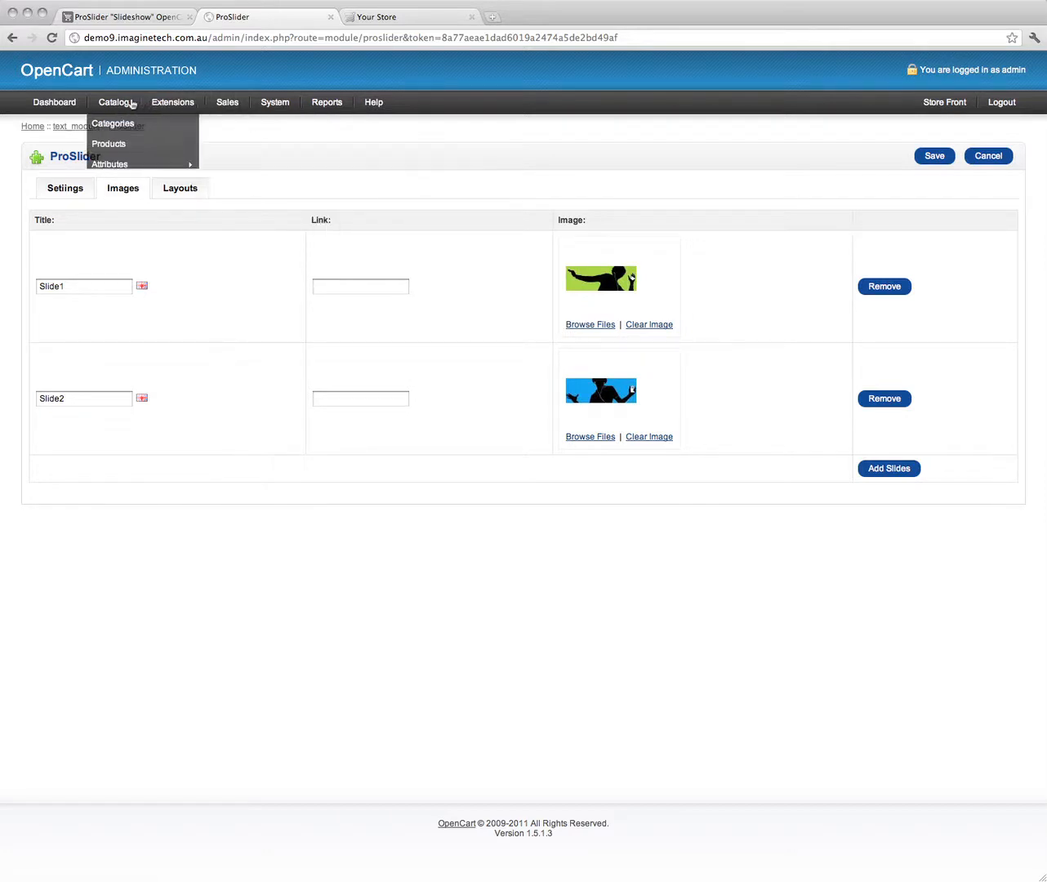
click(173, 101)
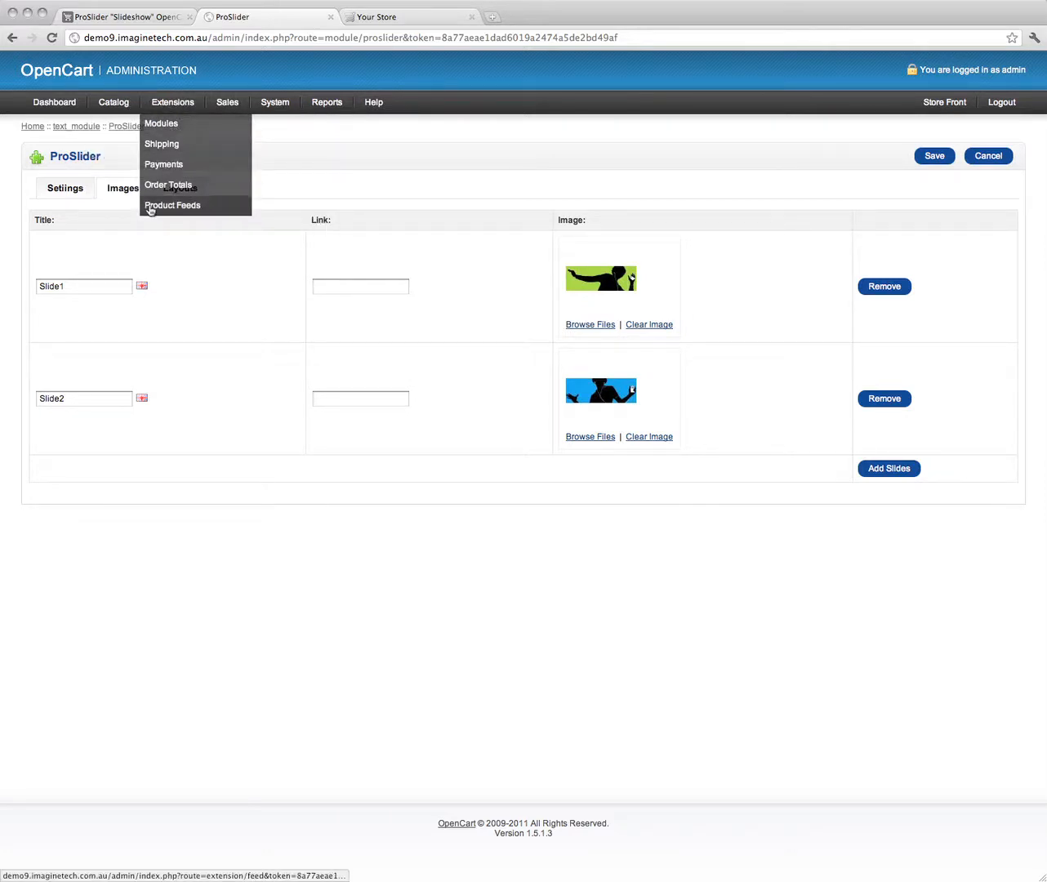
click(274, 101)
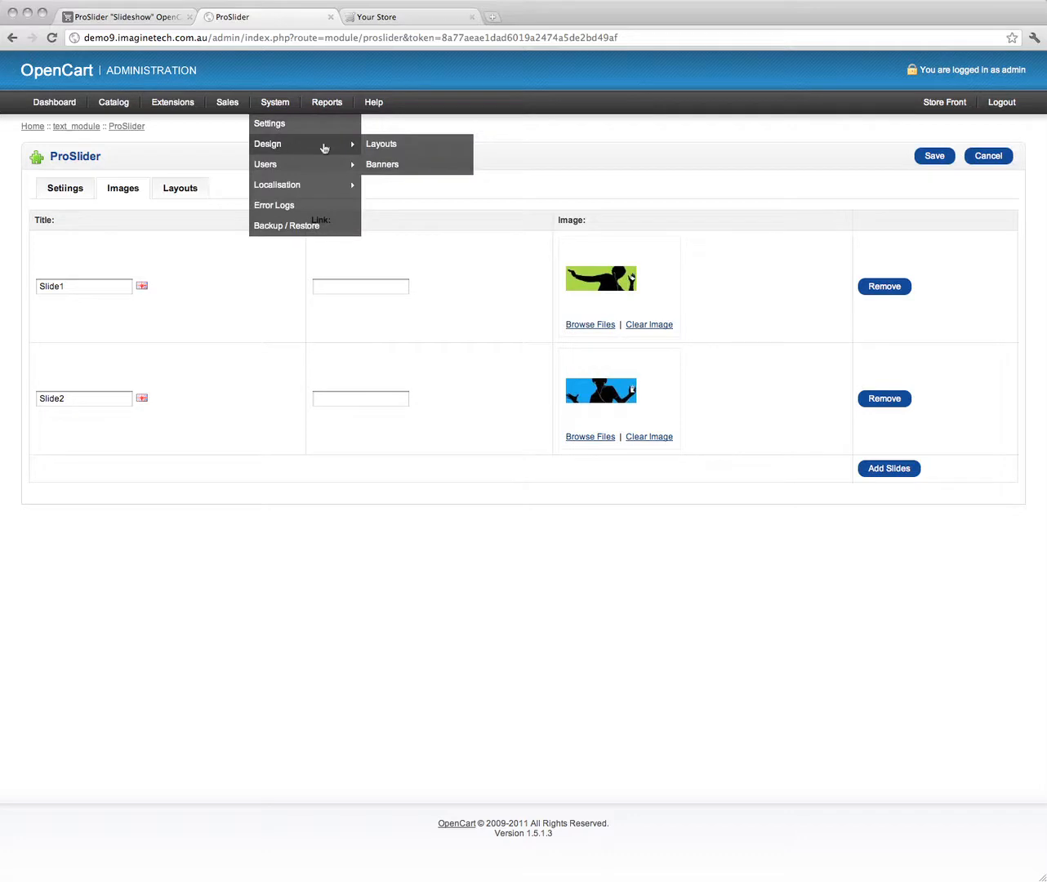
- Recheck the slides and the Random slide effect, then return to the ProSlider product page
click(66, 187)
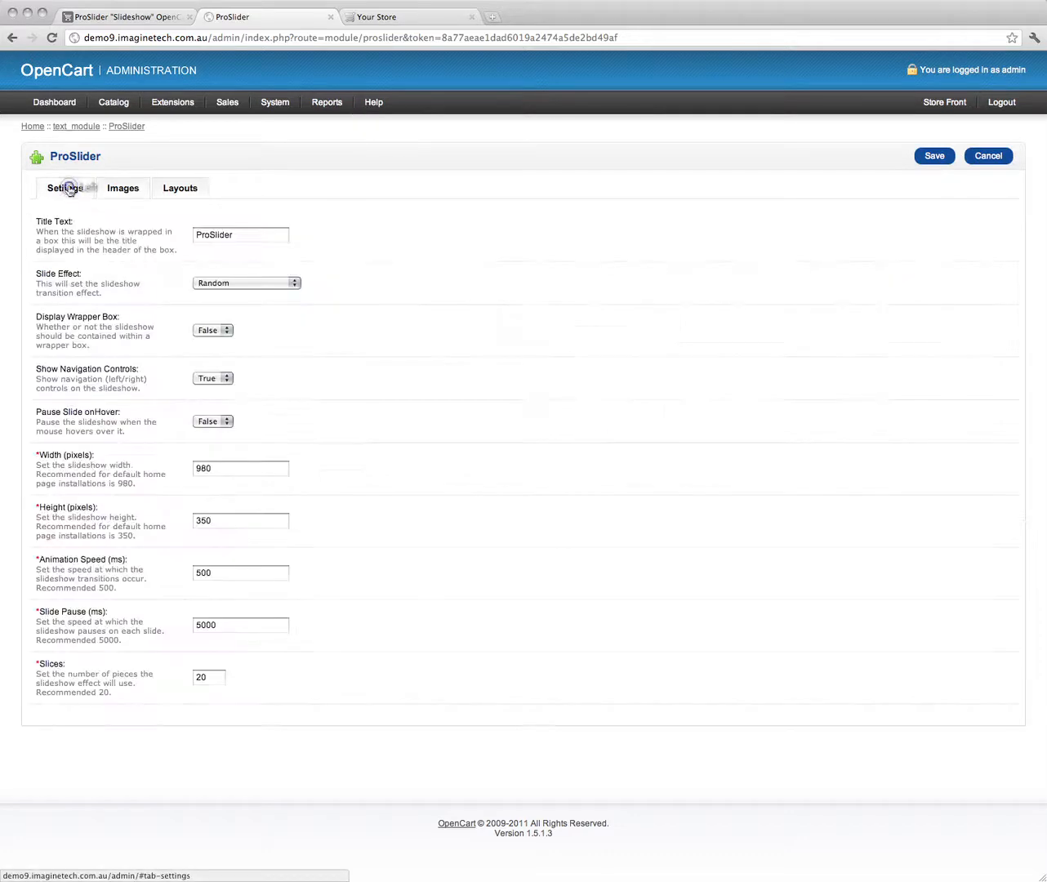
click(122, 188)
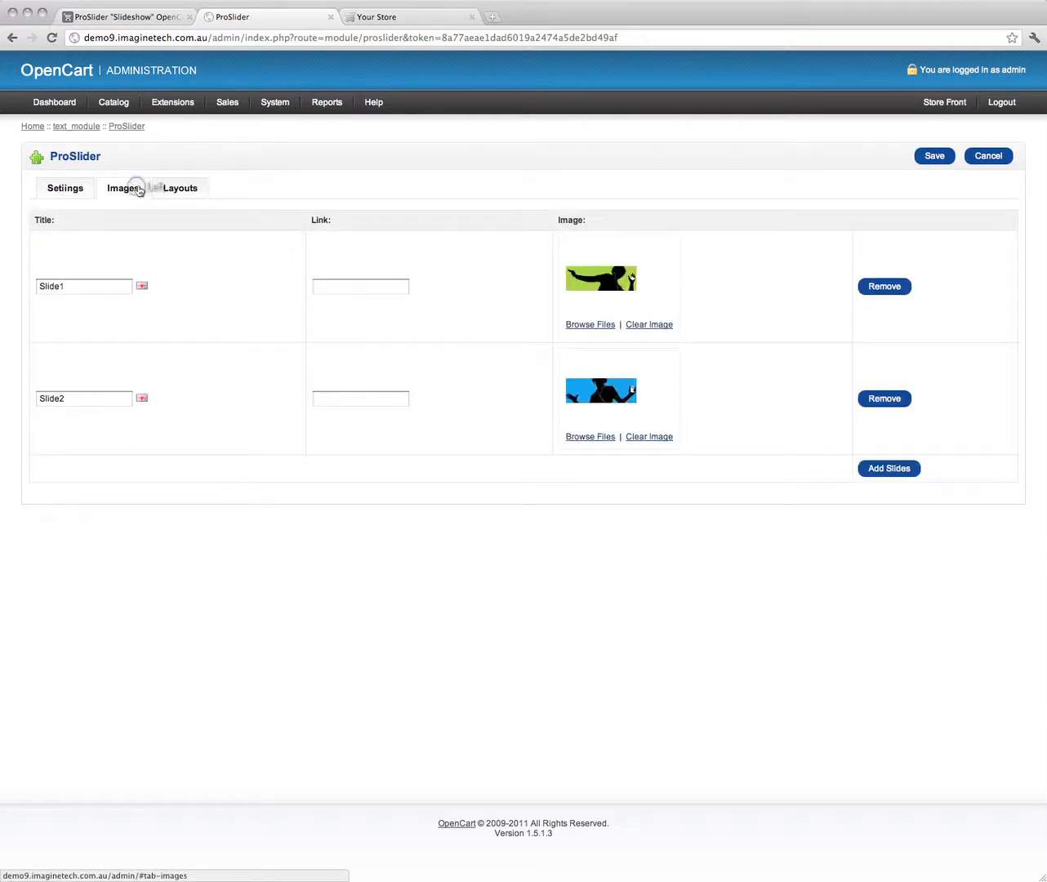
click(63, 188)
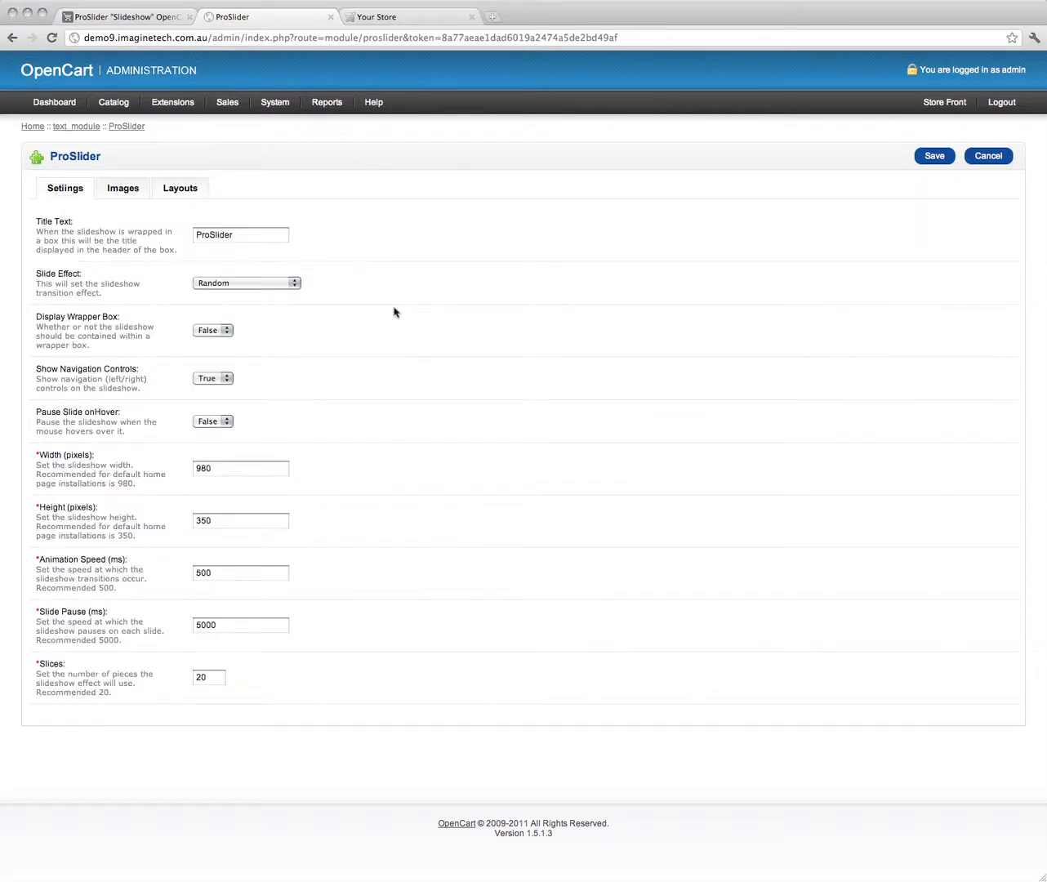
click(245, 282)
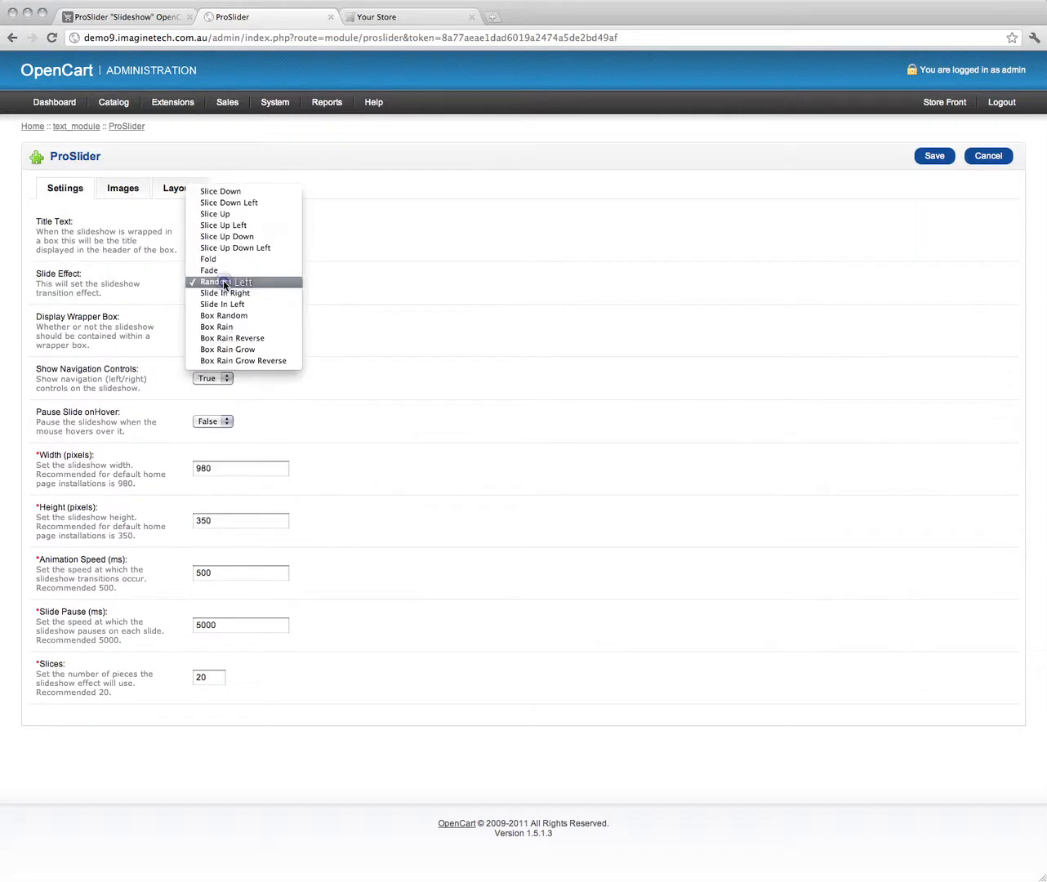
click(228, 281)
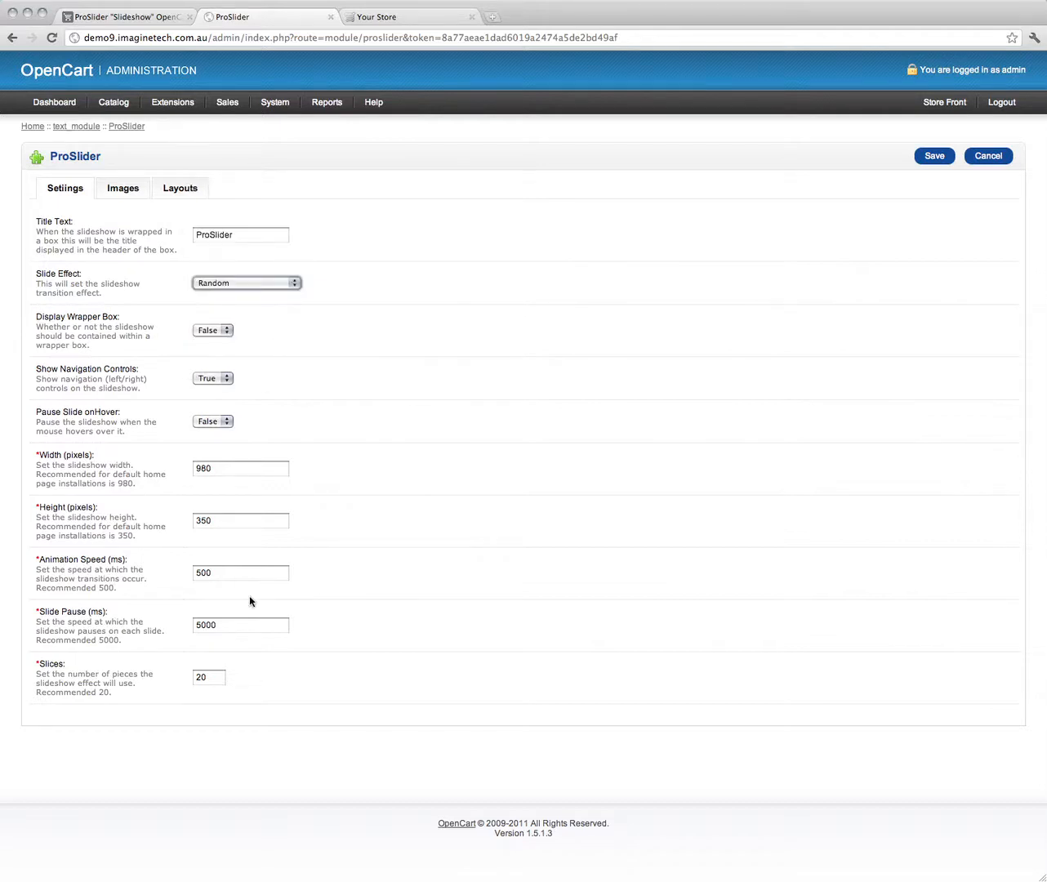
mouse_move(287, 684)
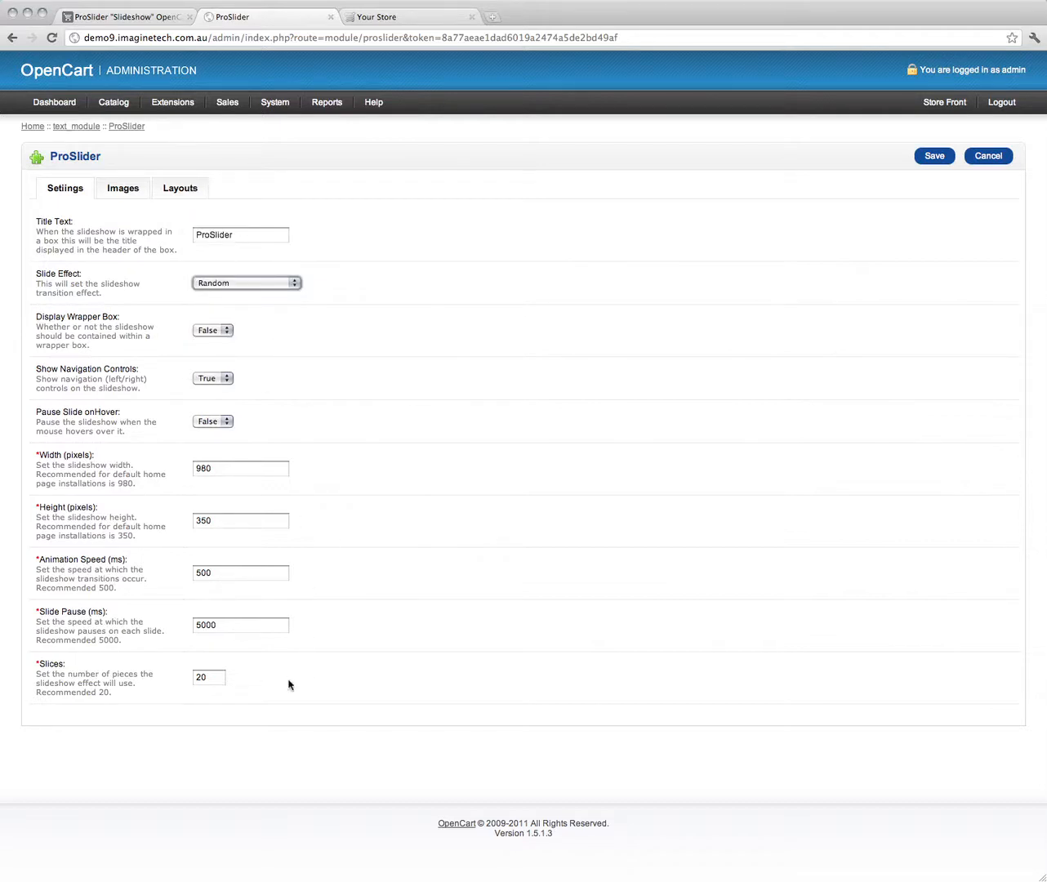
mouse_move(649, 225)
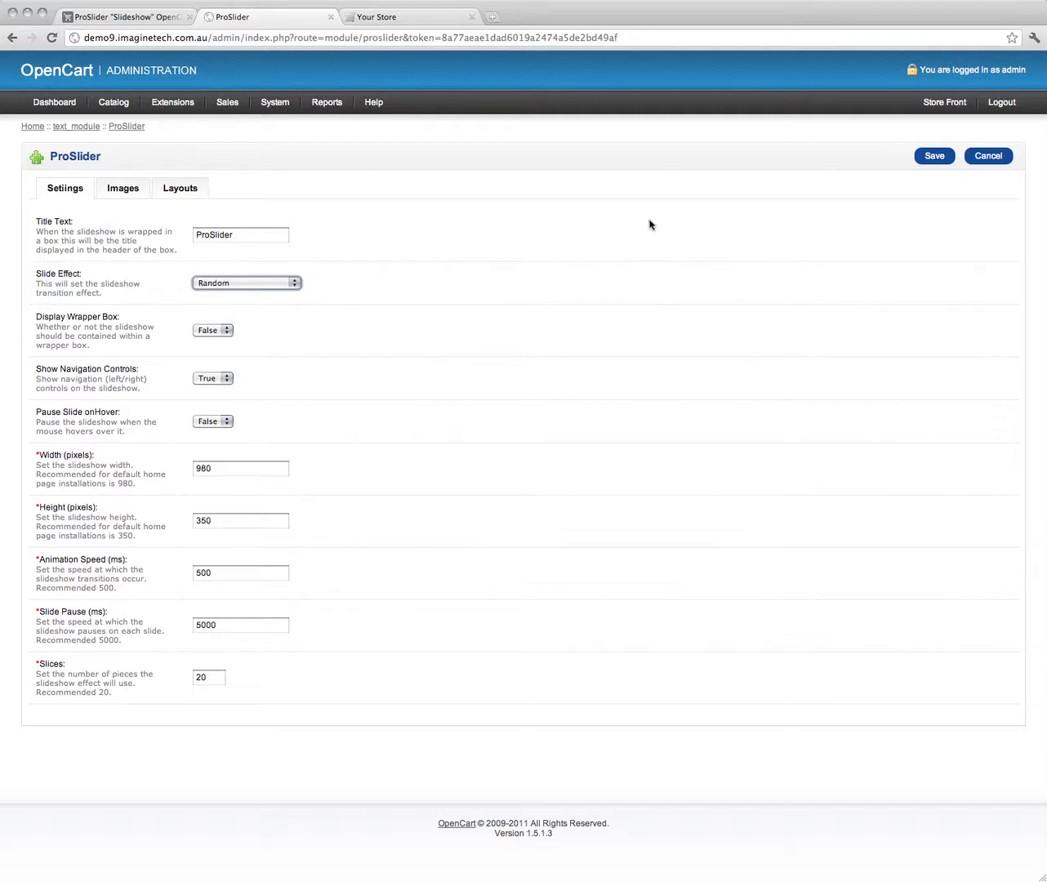
click(122, 17)
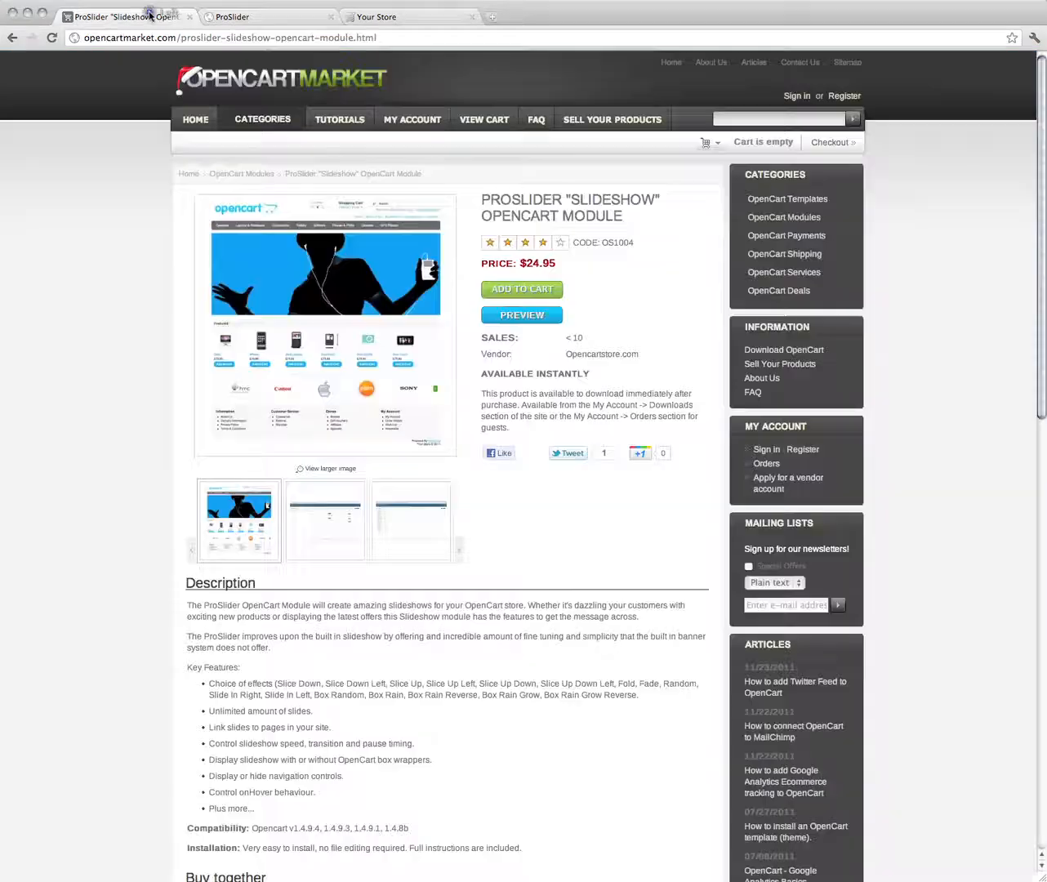